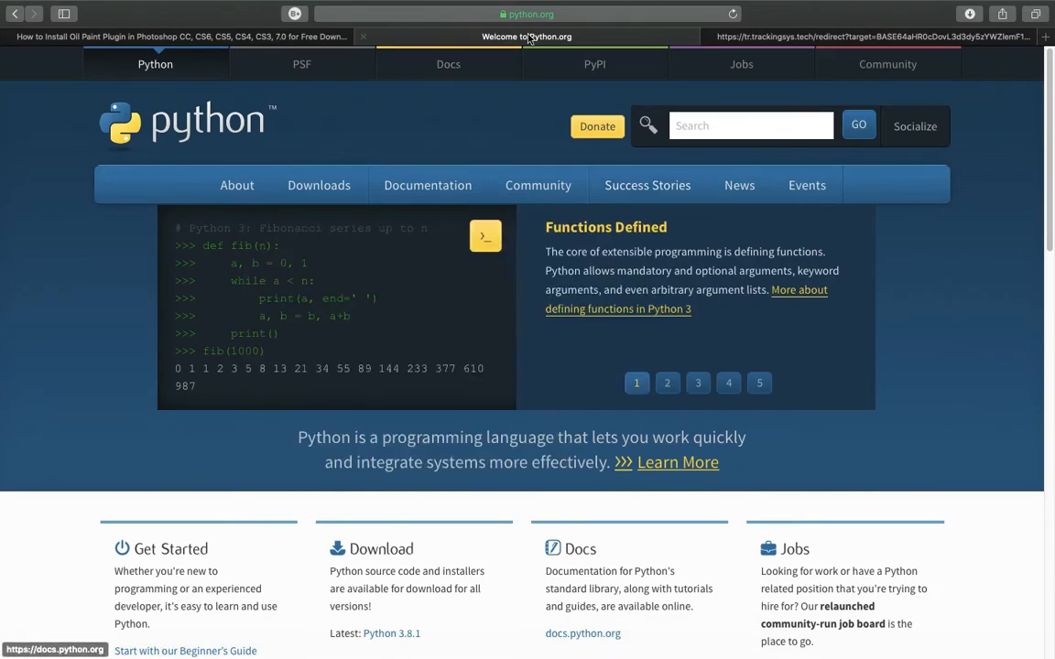
Step: From python.org's Downloads menu go to the Mac OS X releases page and skim the release list
left_click(528, 14)
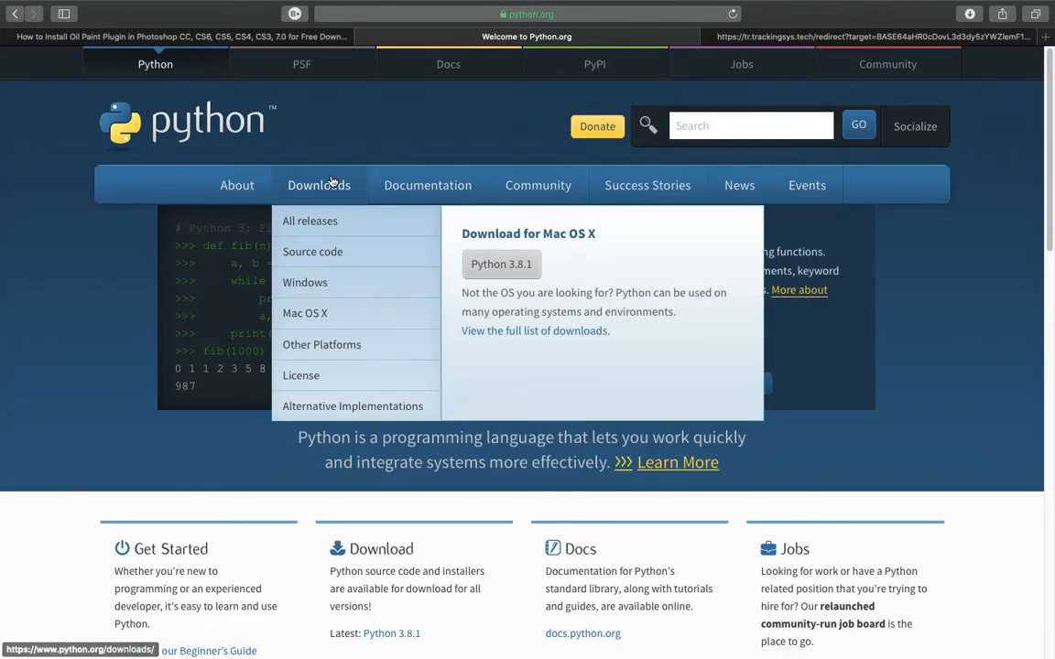
mouse_move(304, 311)
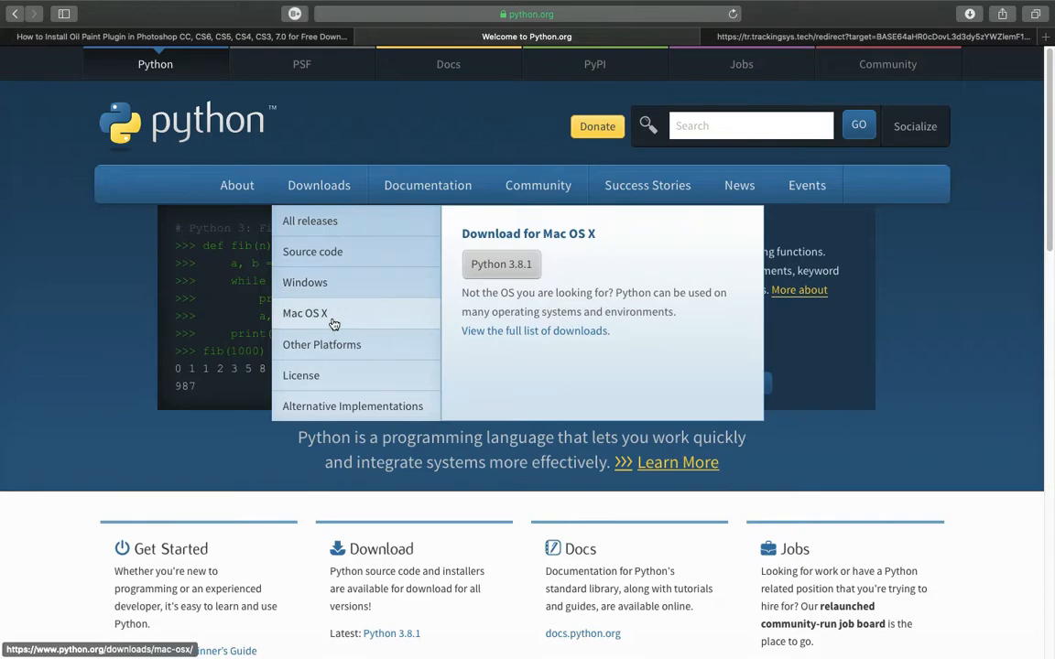
mouse_move(304, 315)
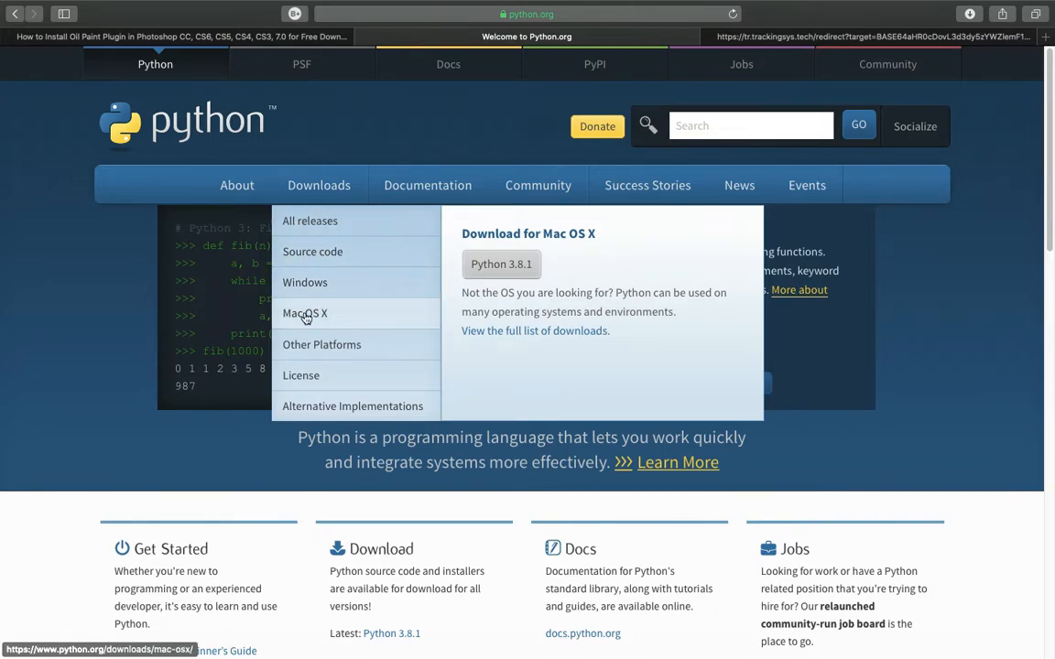
left_click(304, 313)
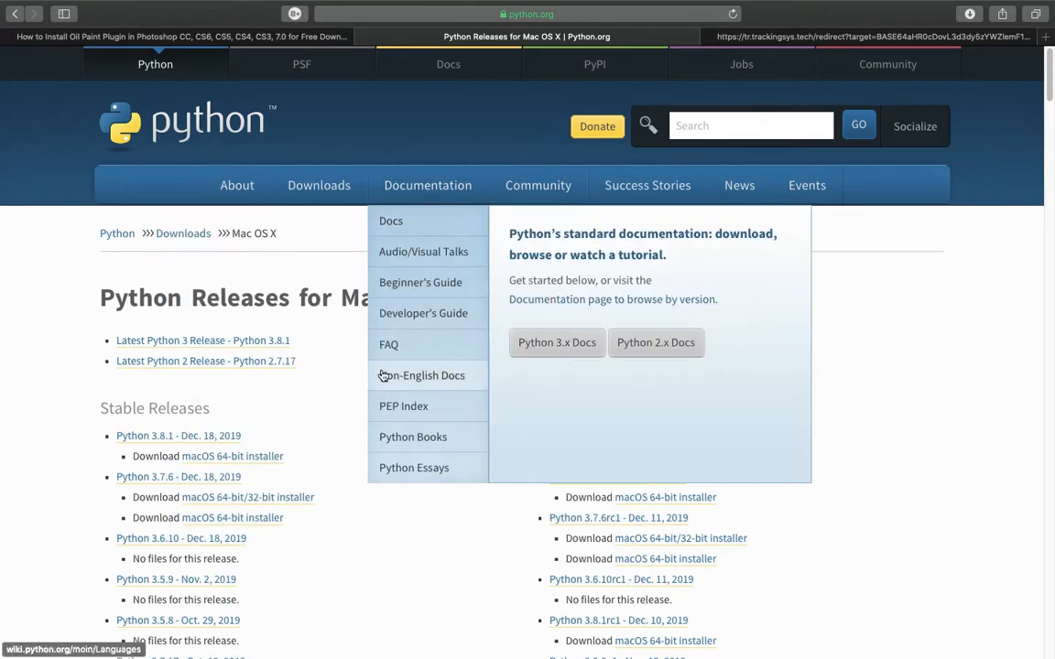
scroll("down", 3)
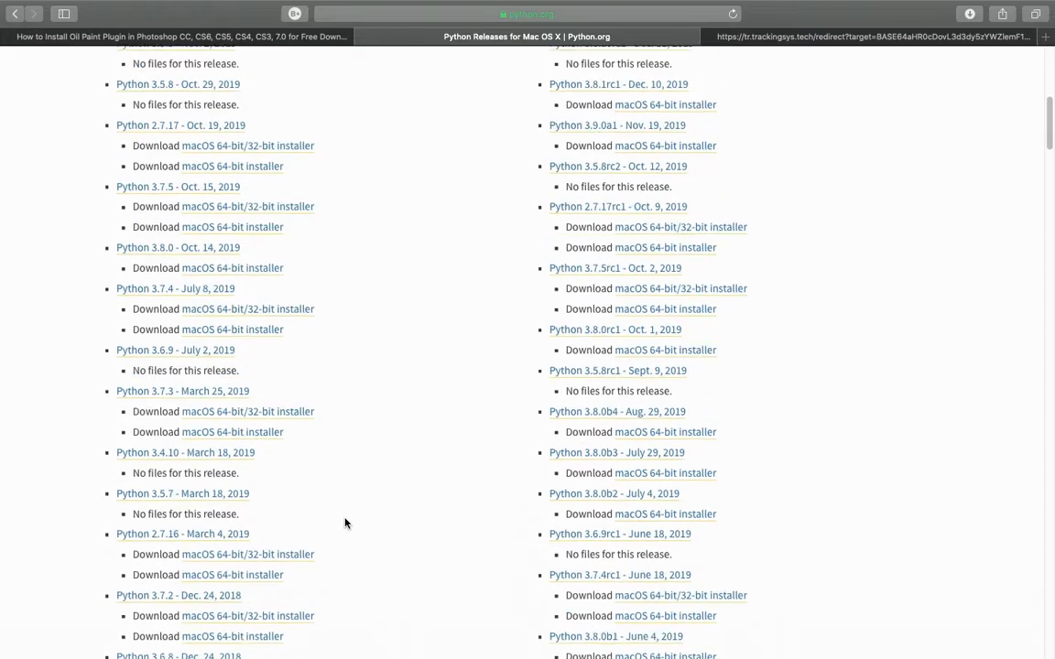
scroll("down", 3)
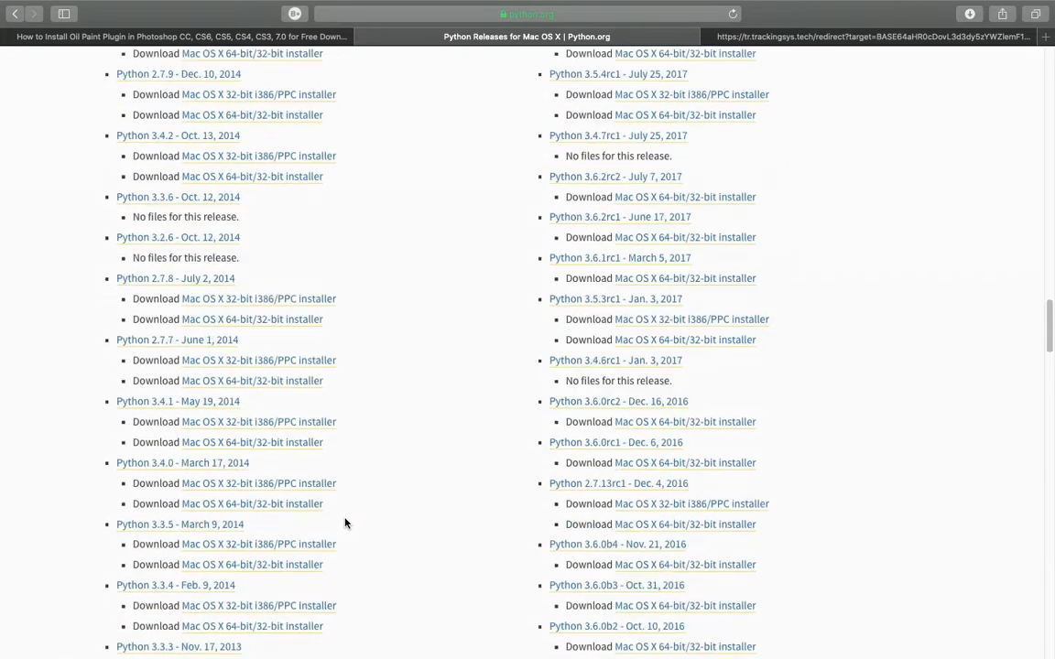
scroll("down", 3)
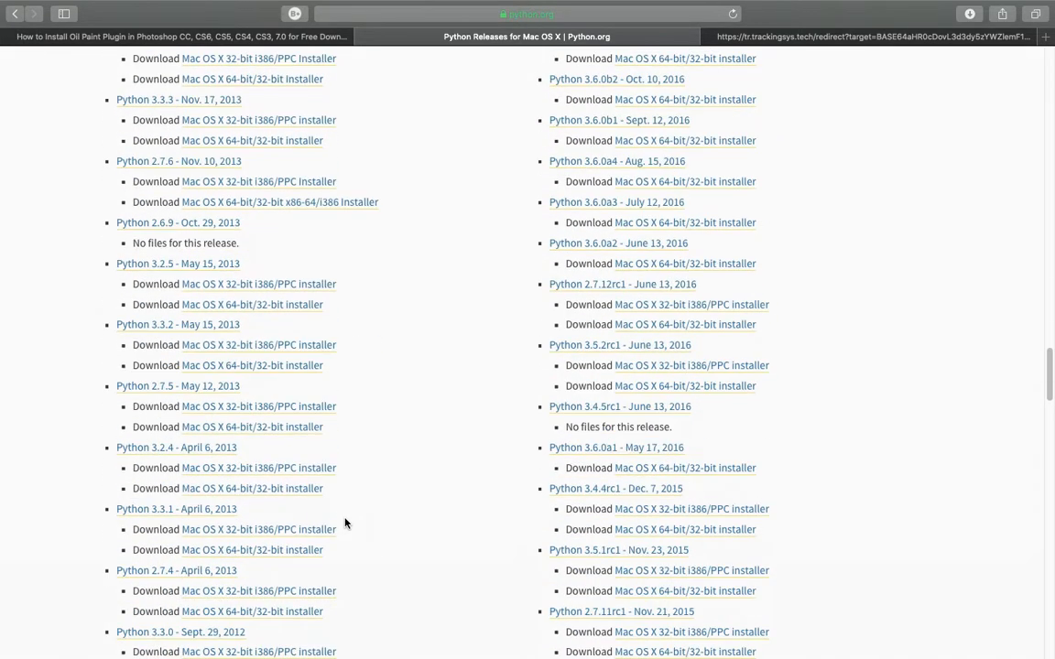
scroll("down", 3)
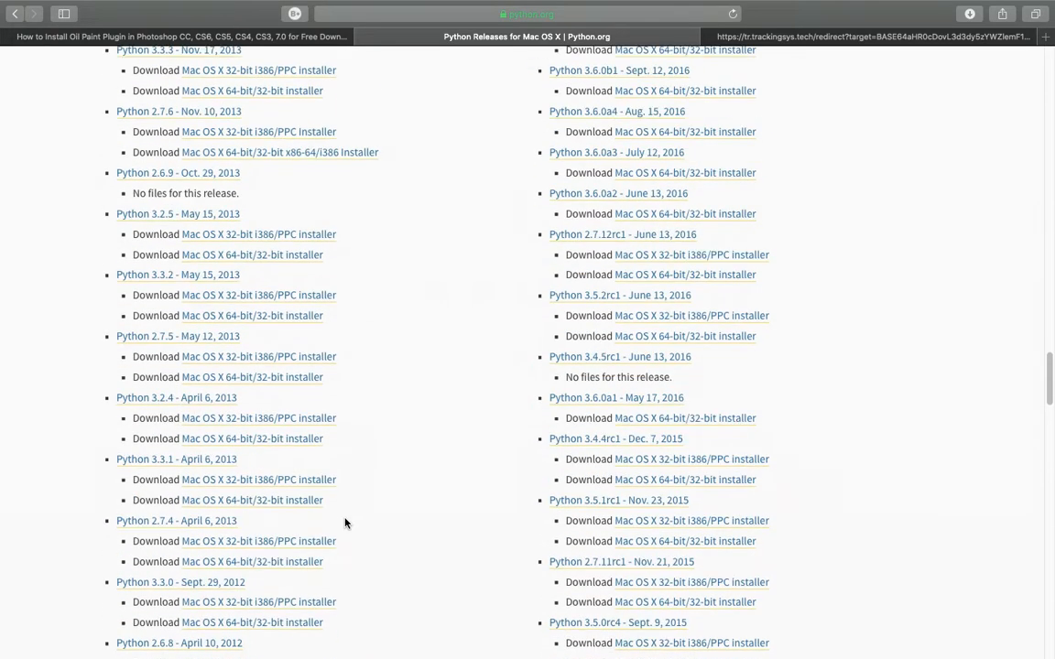
scroll("up", 3)
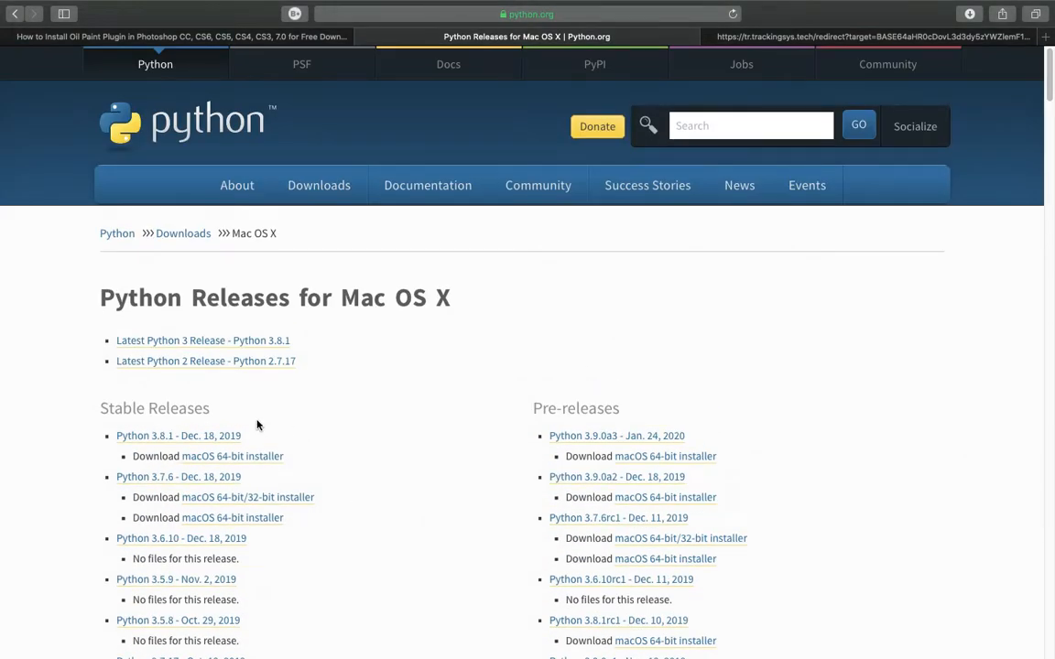
mouse_move(274, 352)
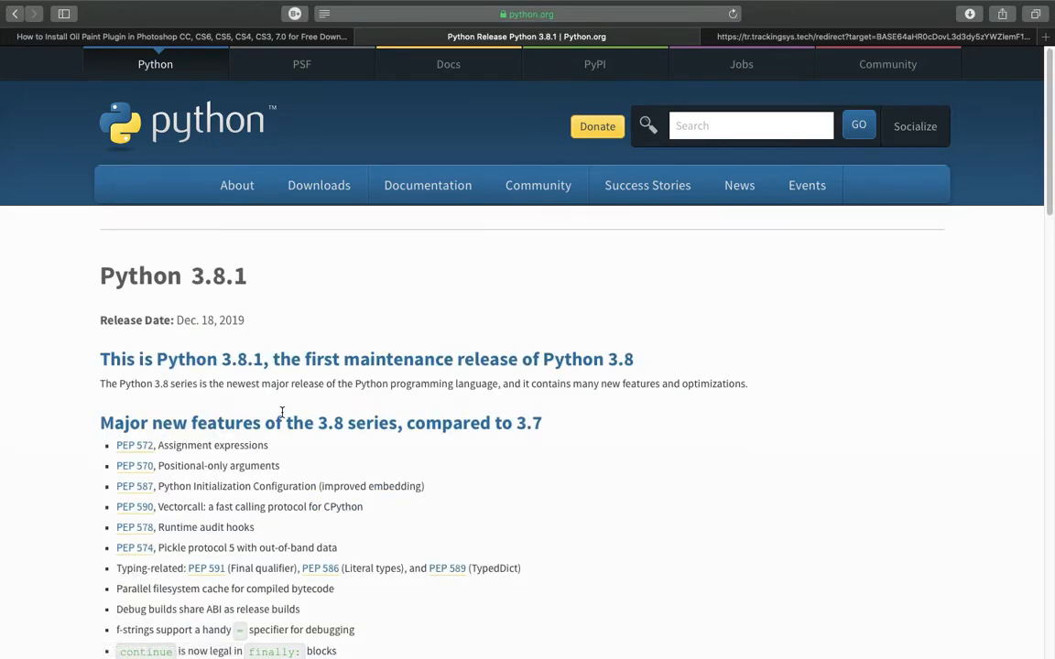
Step: Download the Python 3.8.1 macOS 64-bit installer and open it from Downloads
scroll("down", 3)
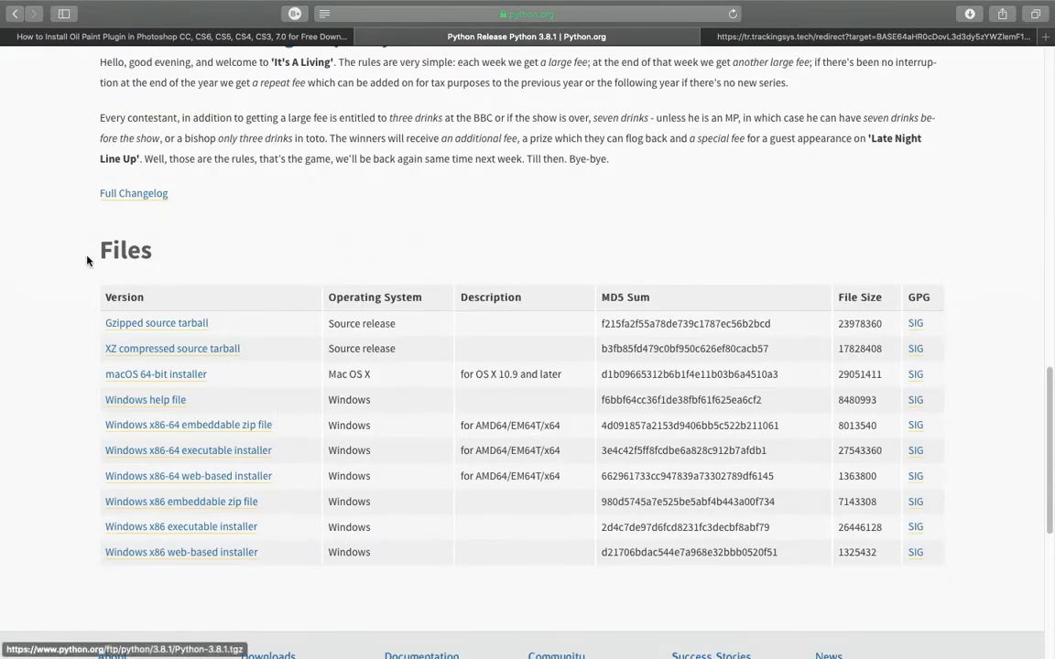
mouse_move(615, 578)
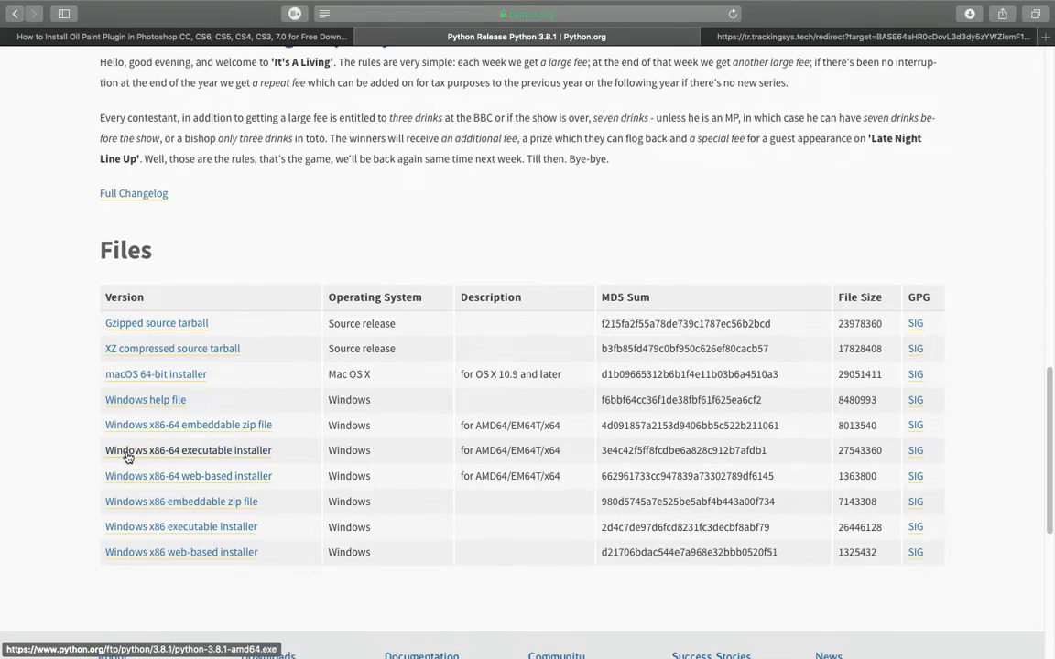
mouse_move(181, 462)
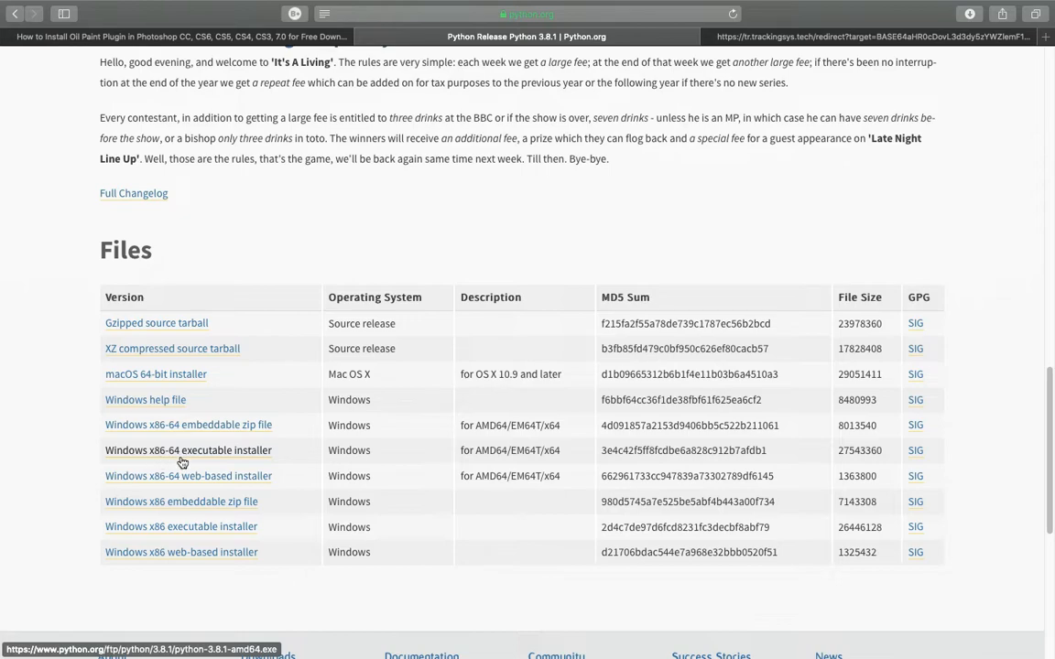
mouse_move(253, 463)
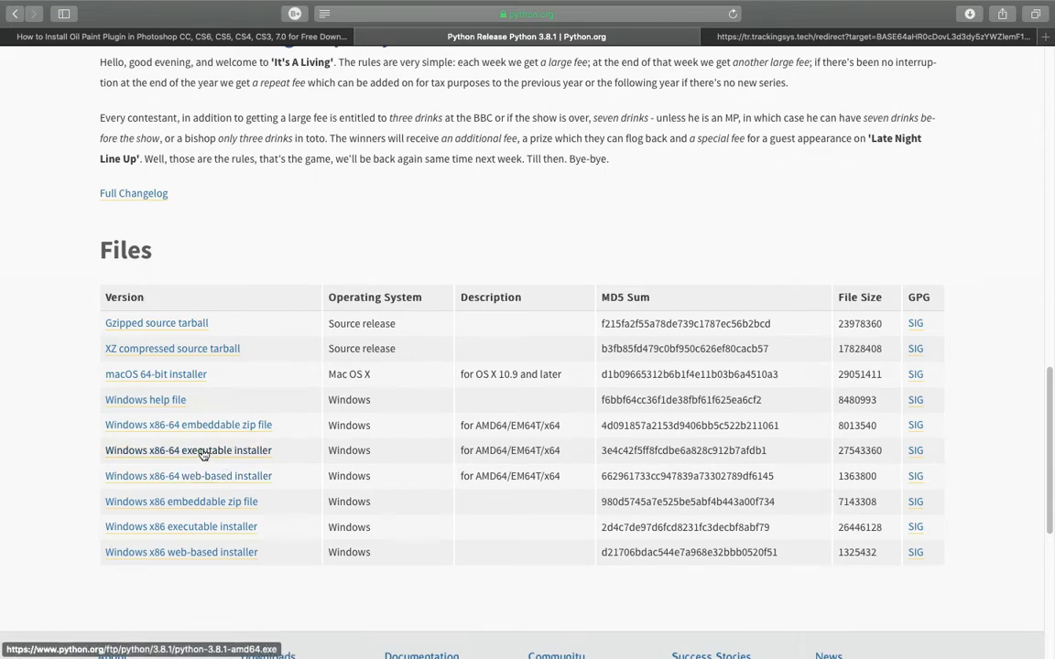
mouse_move(154, 374)
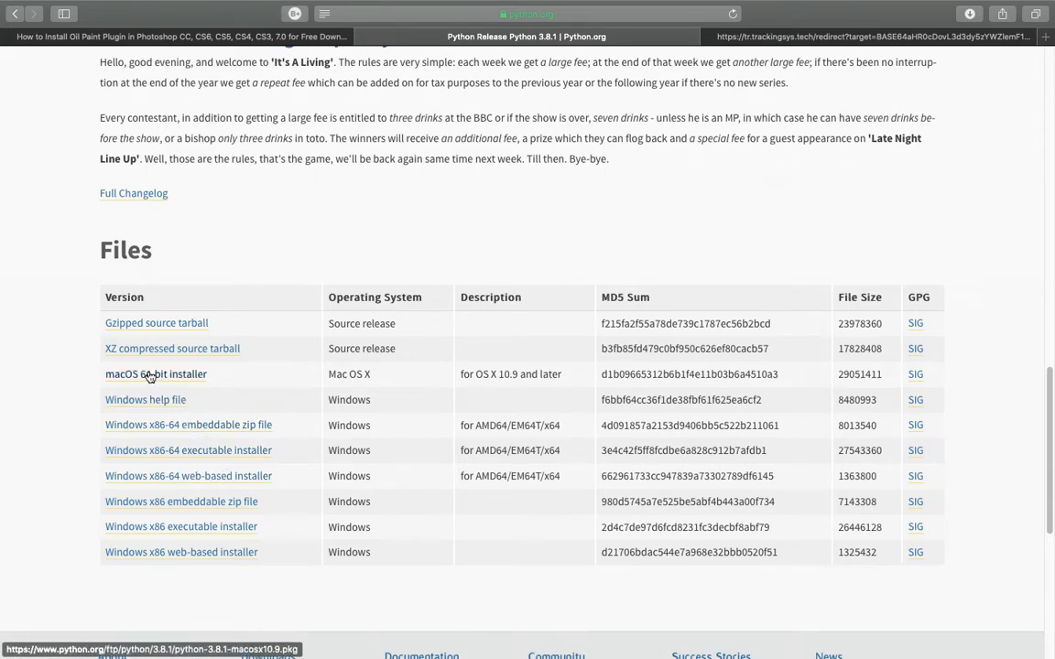
mouse_move(172, 379)
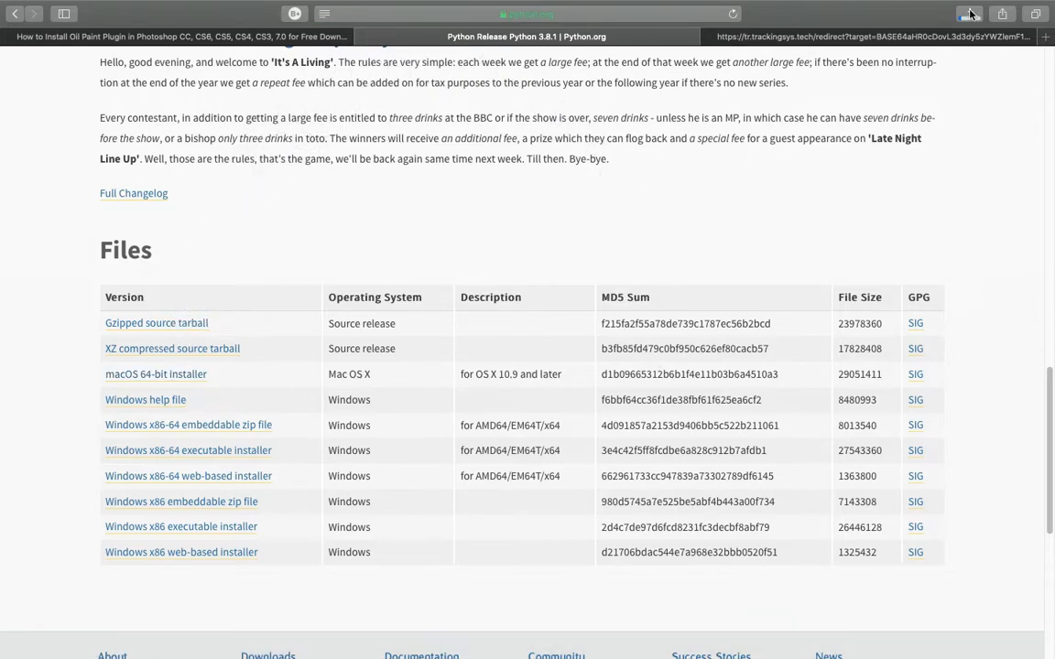
left_click(965, 13)
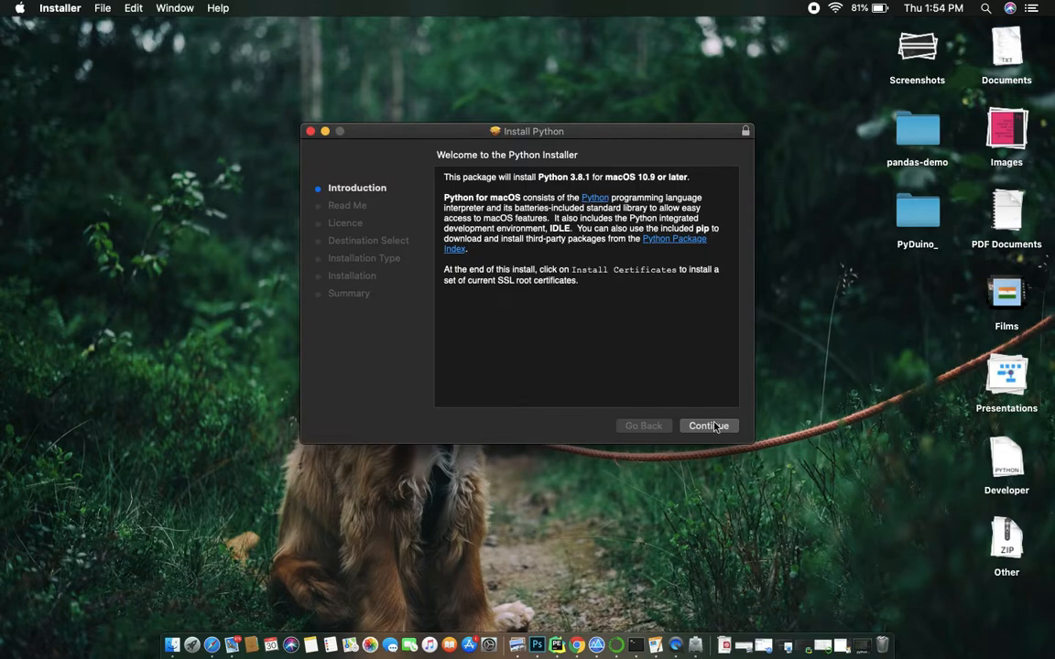
mouse_move(714, 431)
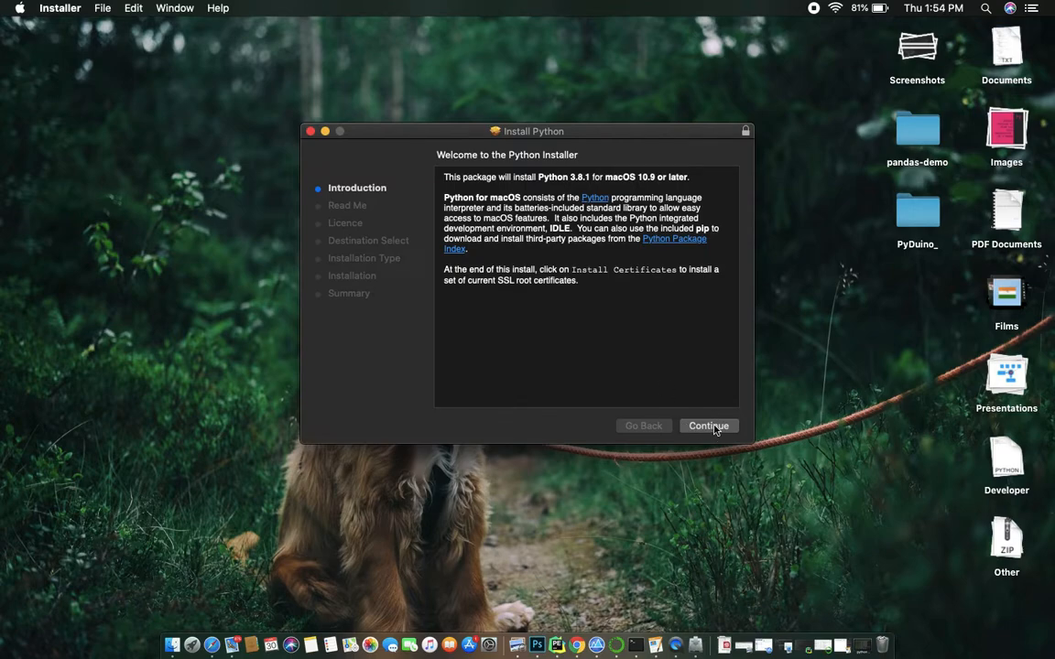
Step: Continue past the introduction and read-me, agree to the licence and keep Macintosh HD as destination
left_click(707, 425)
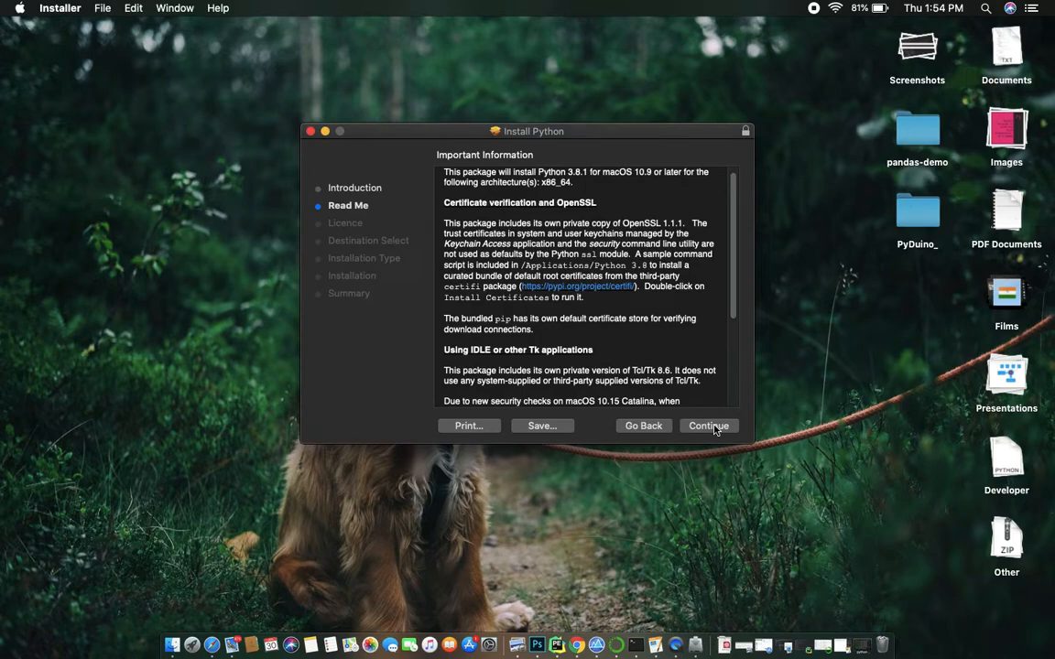
left_click(707, 424)
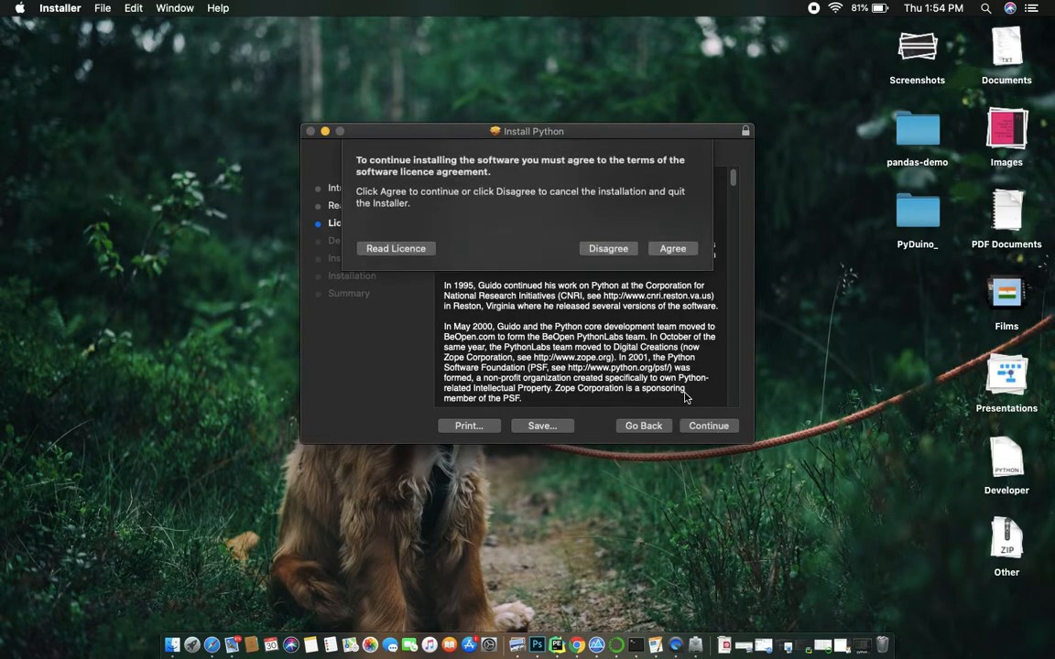
left_click(672, 249)
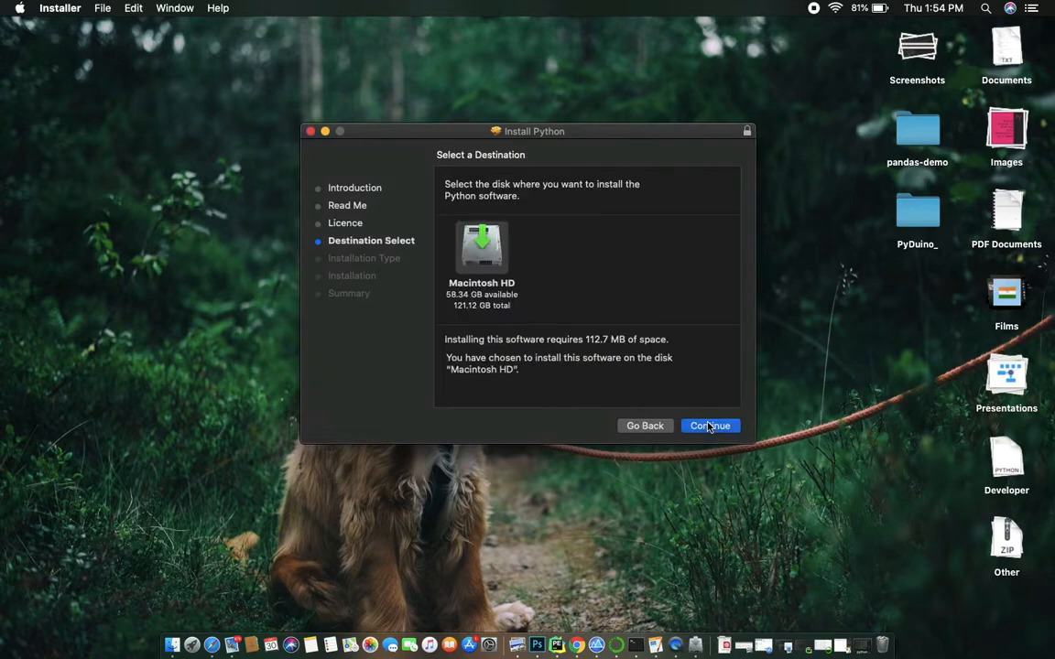
left_click(711, 425)
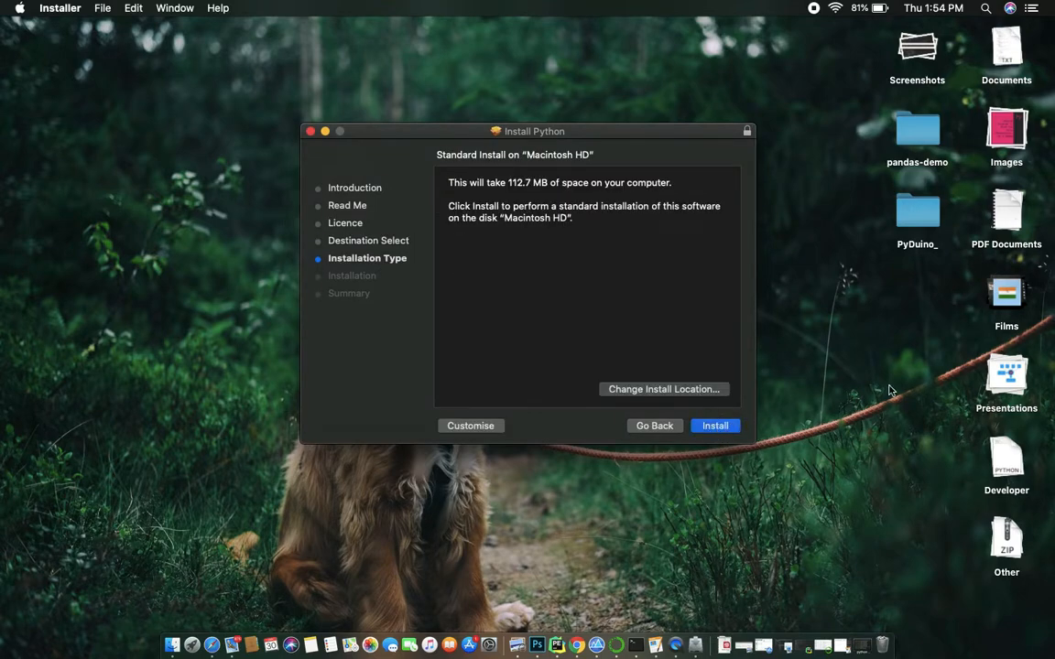
Step: Start the standard install and authorise it with the administrator password
left_click(715, 425)
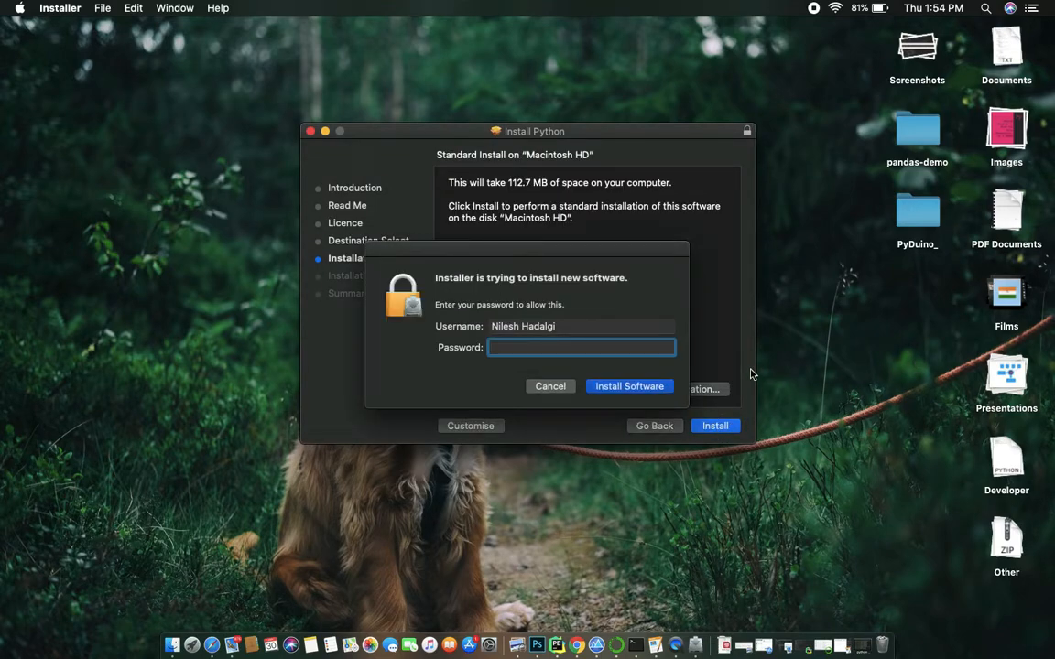
type("•••")
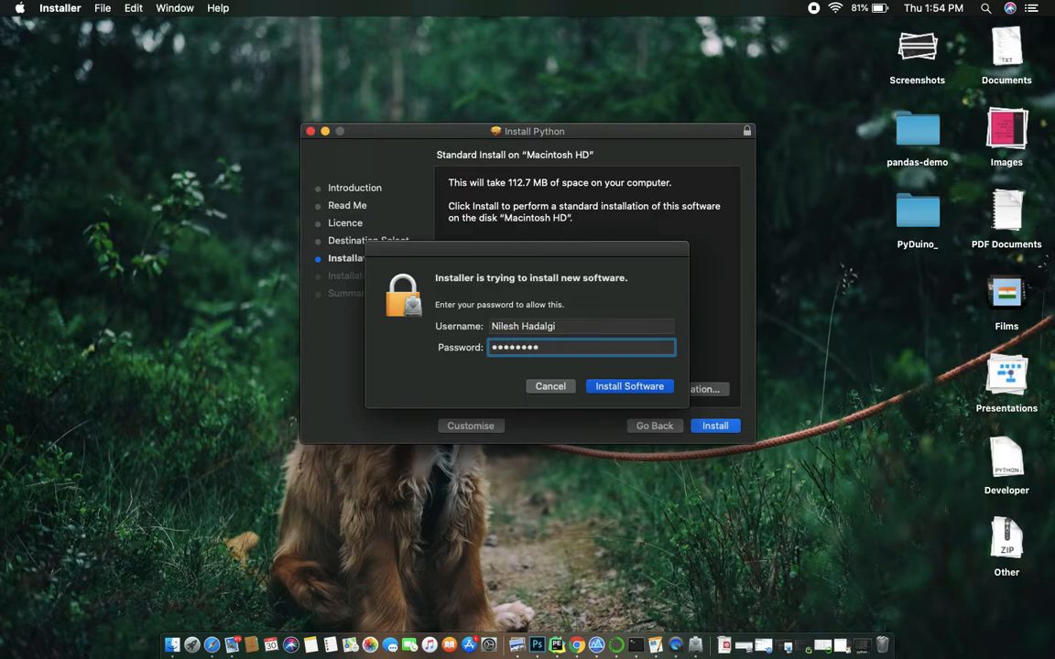
left_click(630, 384)
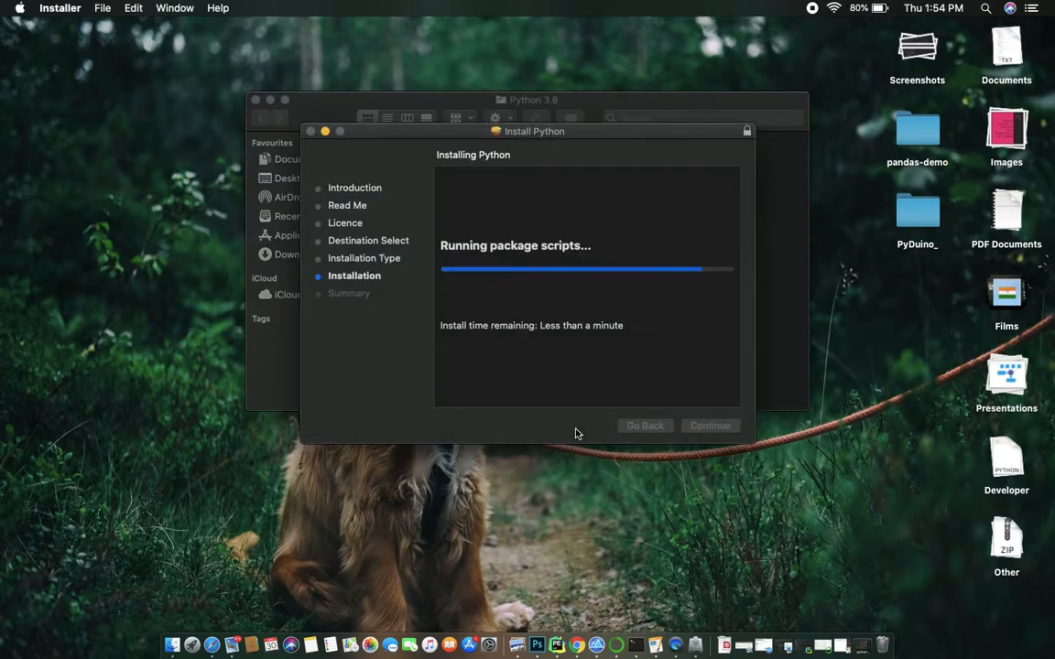
mouse_move(347, 147)
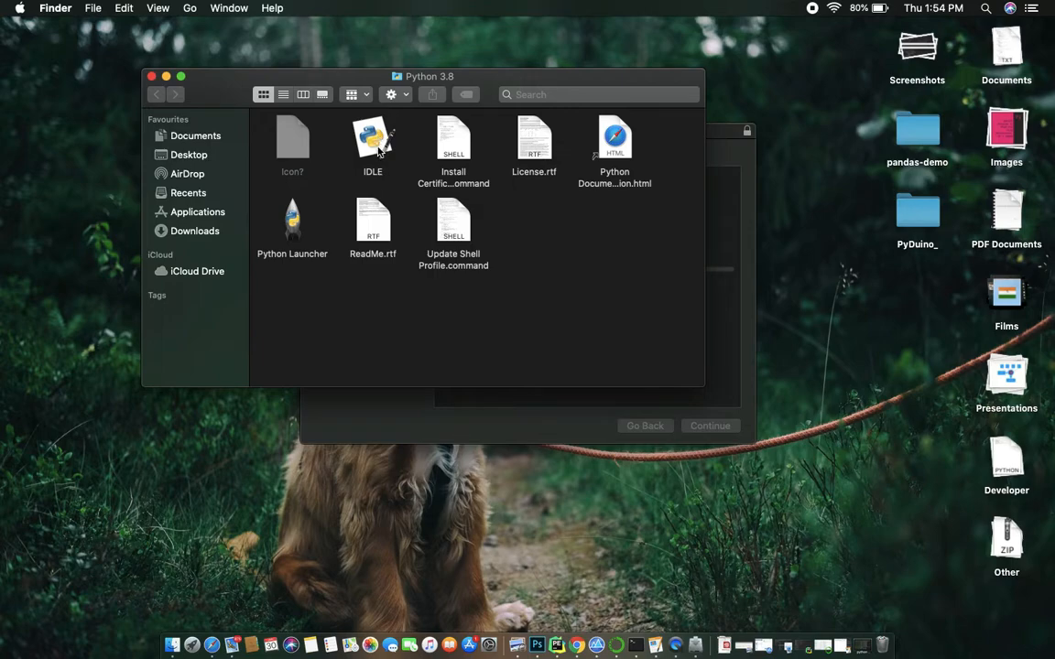
mouse_move(689, 386)
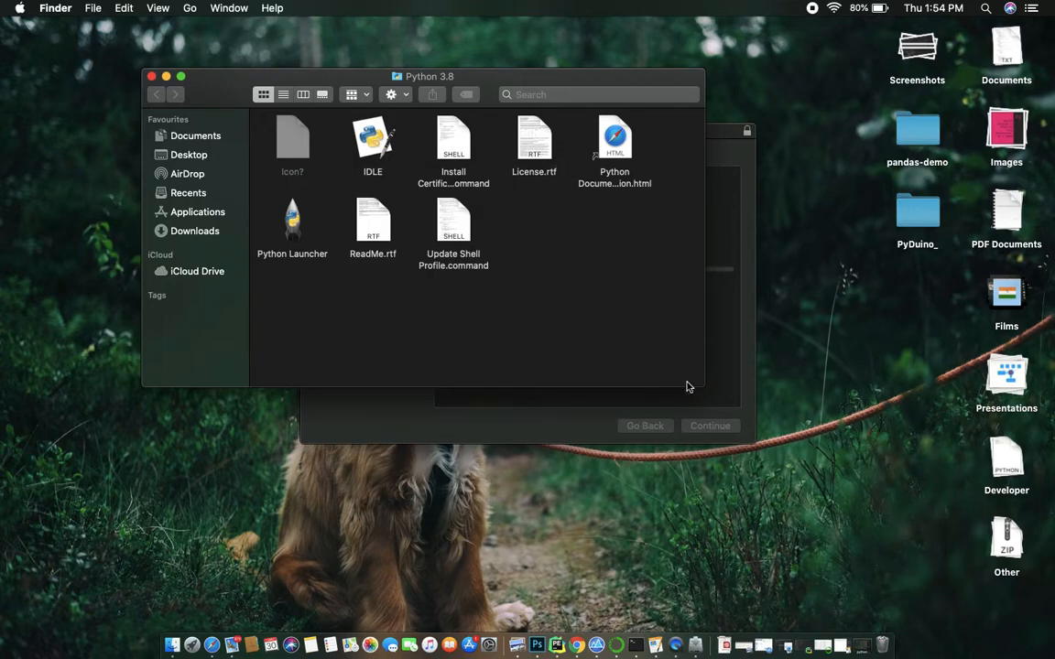
Step: Close the finished installer, maximize the Python 3.8 folder window and open Python Documentation.html
left_click(710, 424)
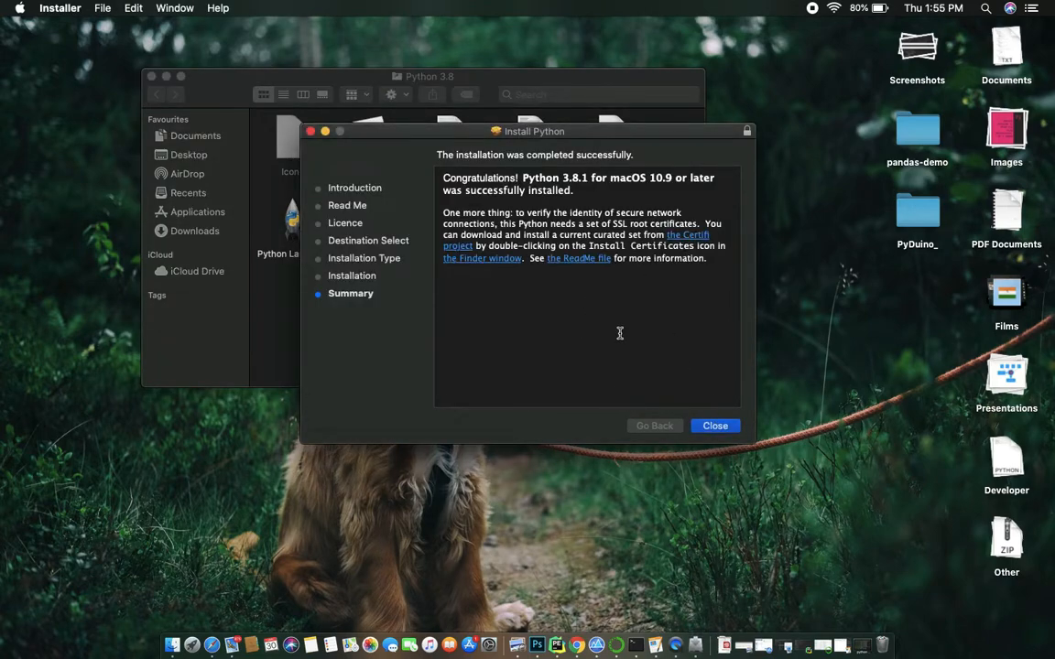
left_click_drag(535, 132, 505, 186)
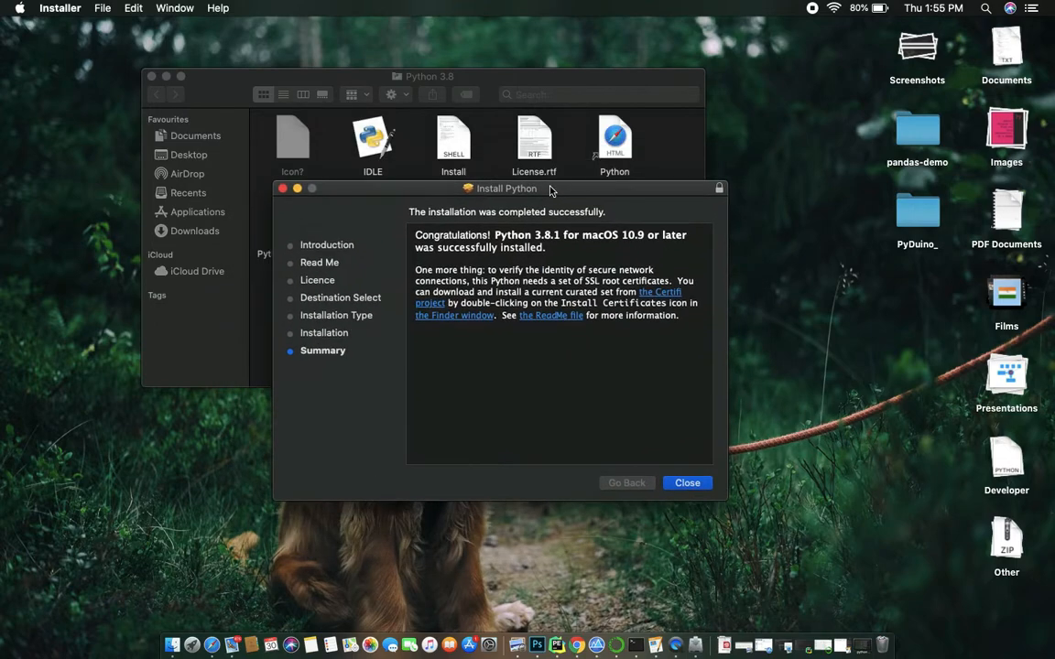
left_click(687, 483)
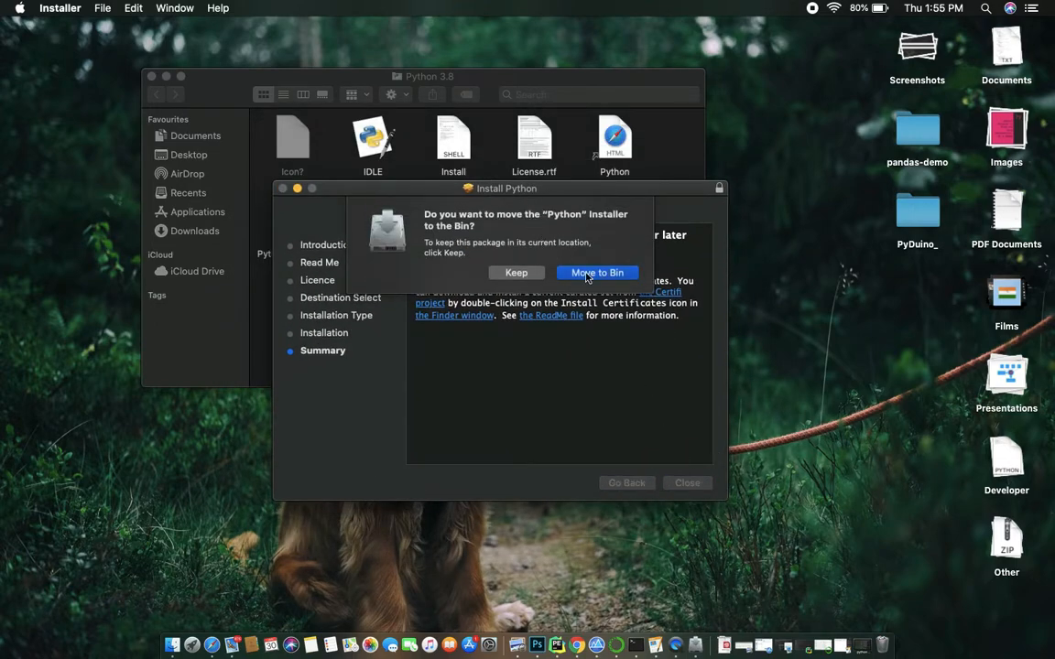
left_click(597, 273)
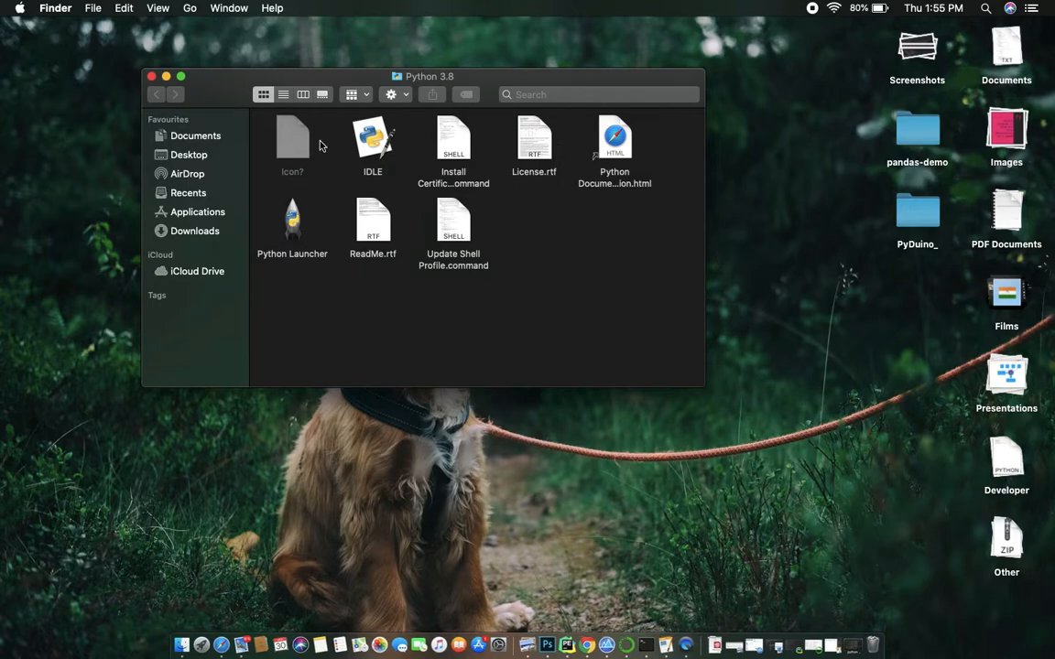
left_click(180, 77)
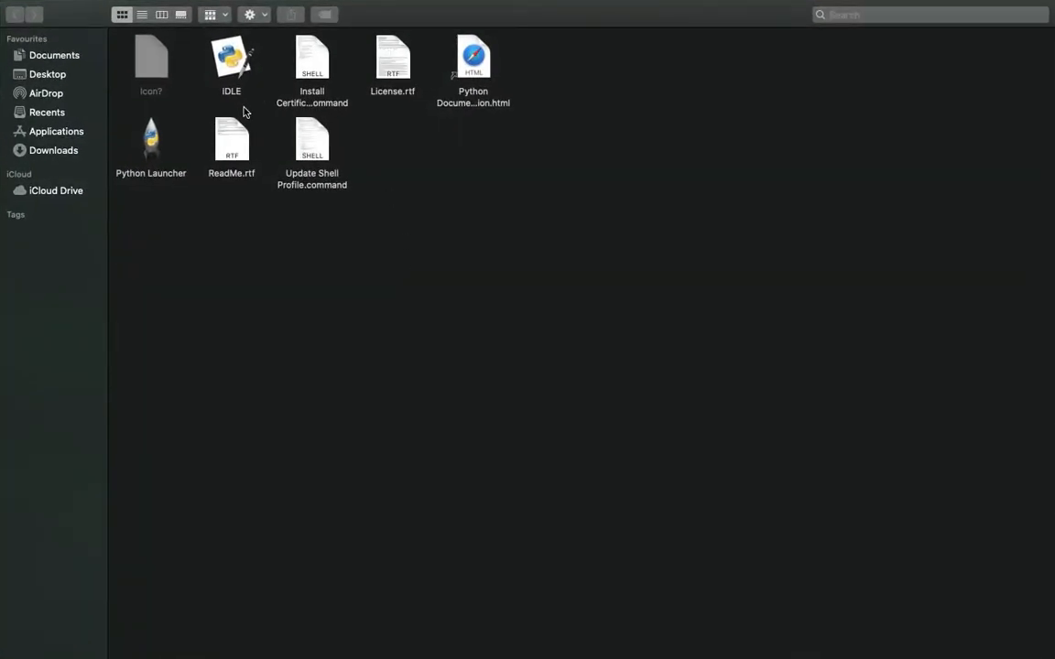
mouse_move(260, 73)
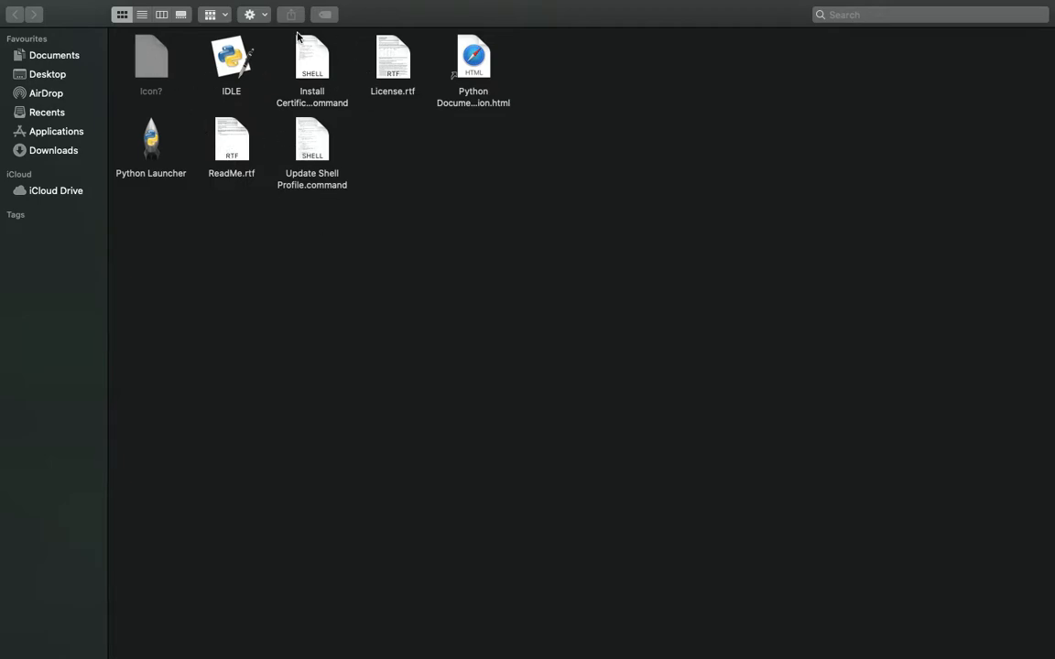
mouse_move(485, 59)
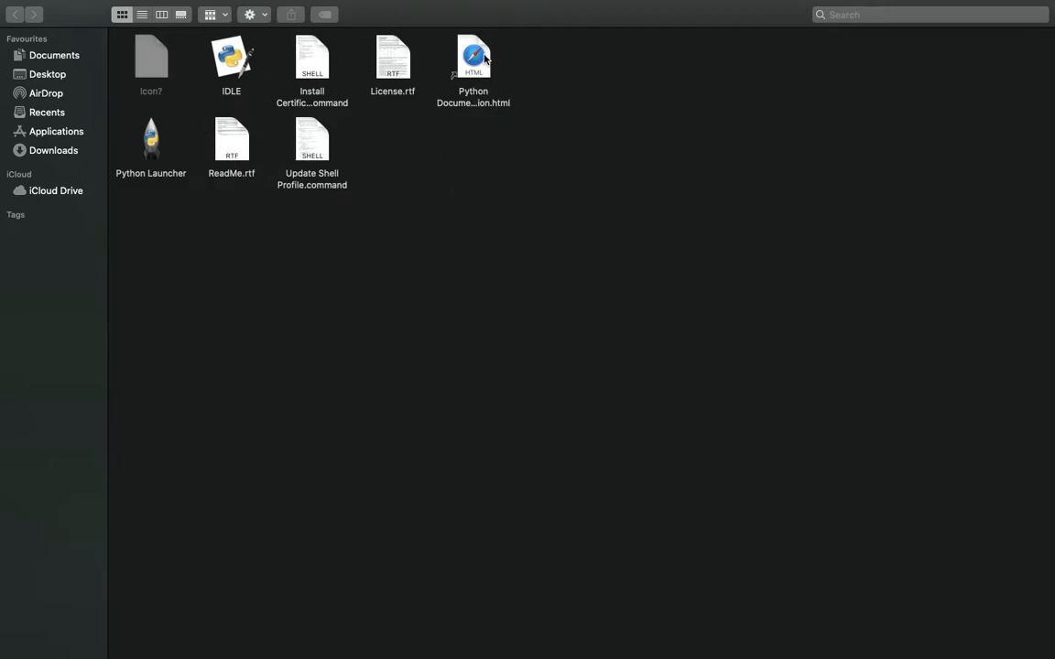
double_click(472, 57)
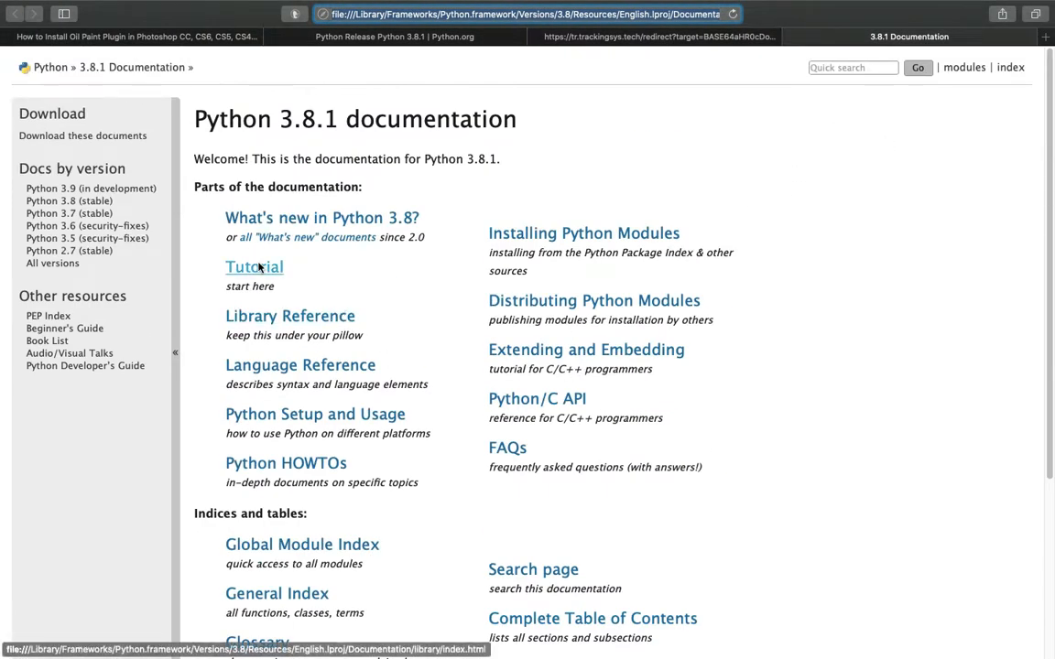
Step: Browse the bundled tutorial to section 3.1.1 Numbers in 'An Informal Introduction to Python'
left_click(253, 267)
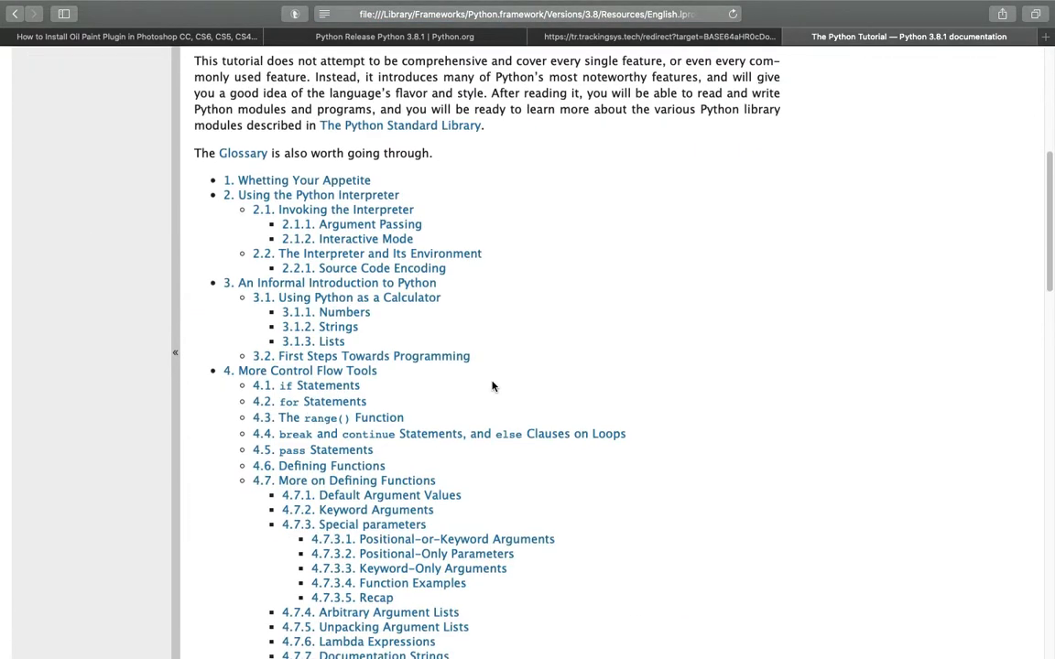
mouse_move(346, 385)
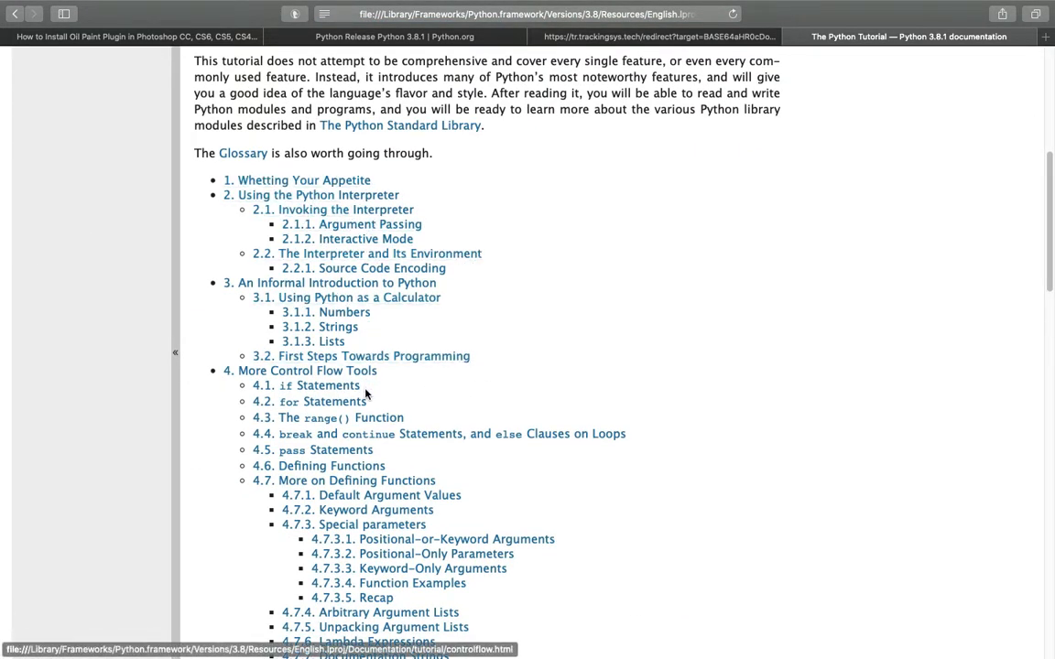
scroll("down", 3)
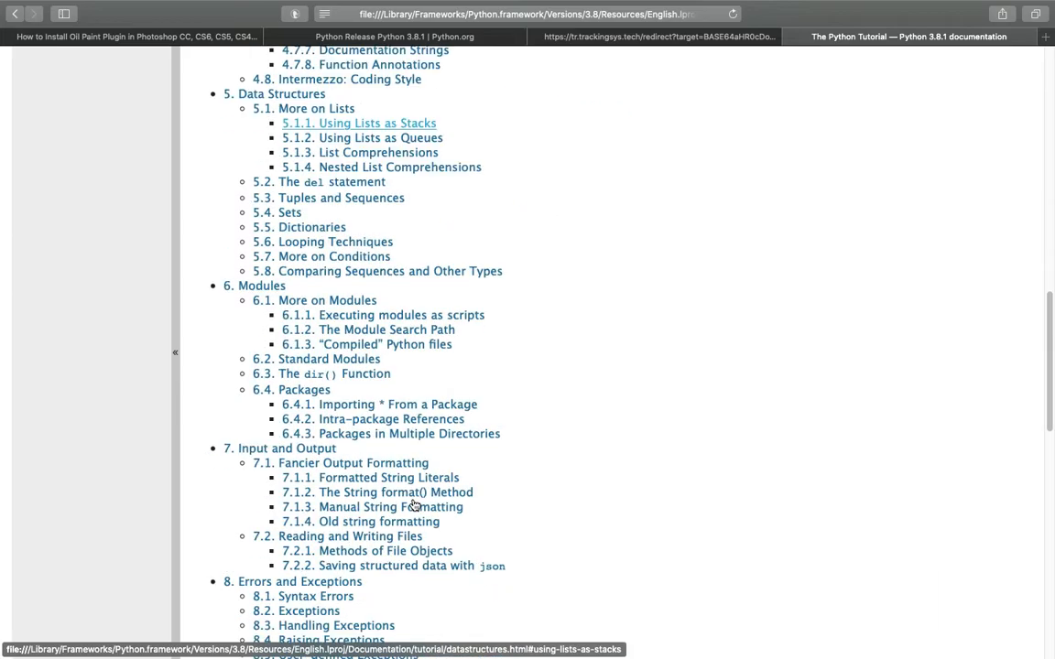
scroll("down", 3)
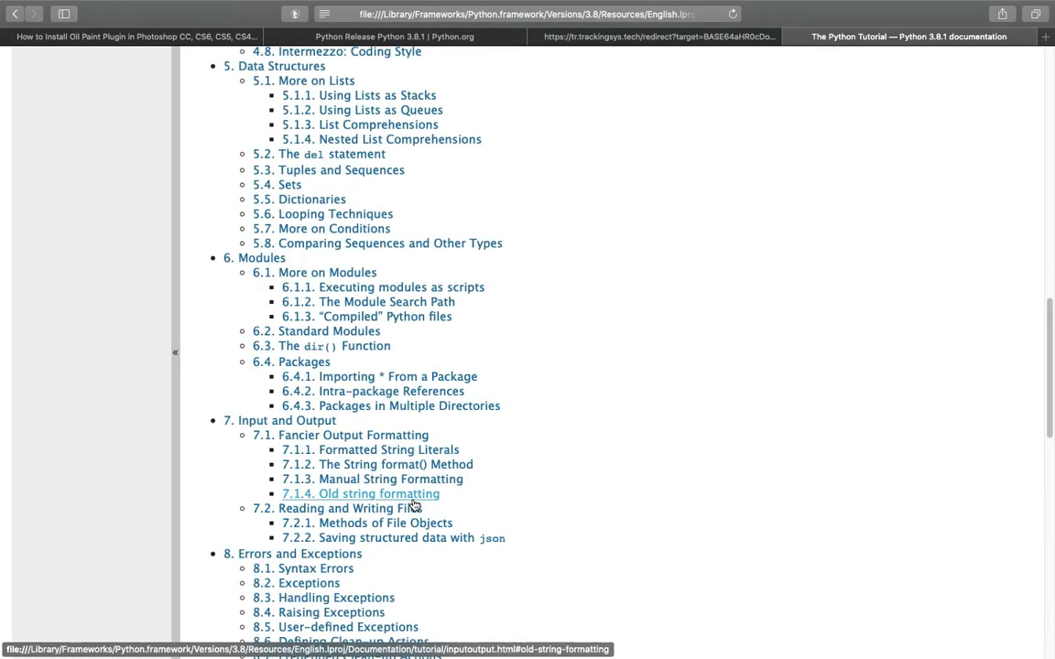
scroll("up", 3)
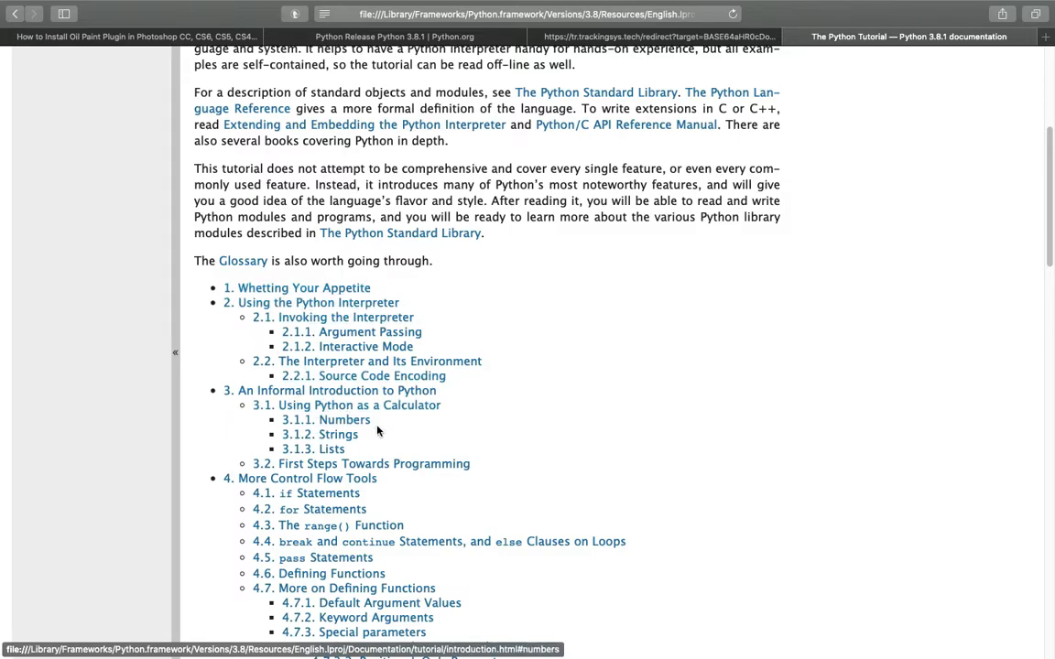
left_click(346, 405)
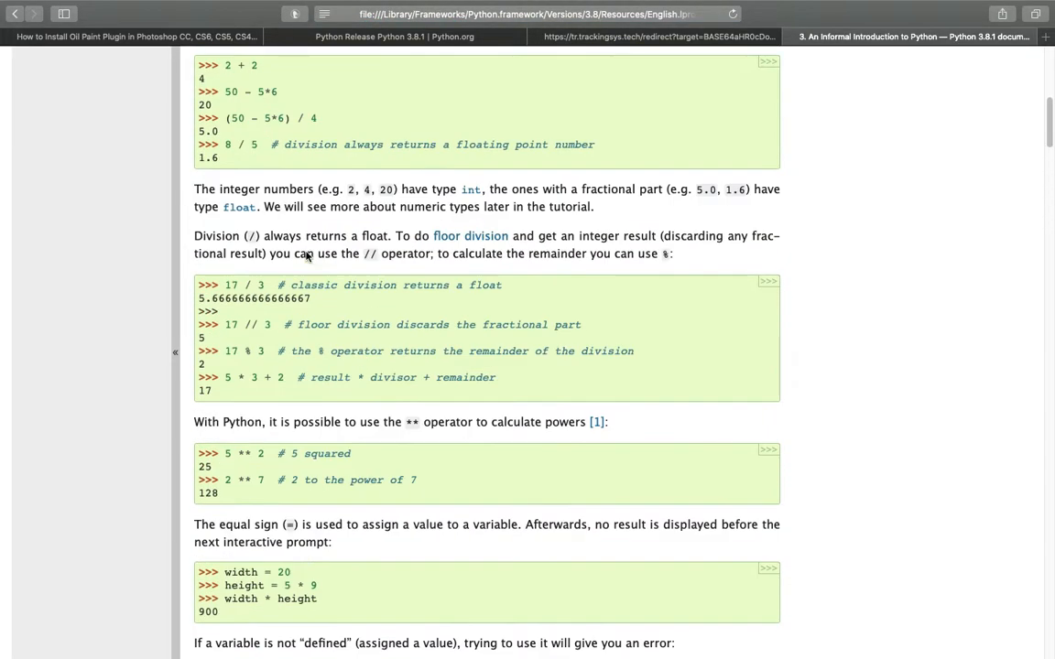
scroll("up", 3)
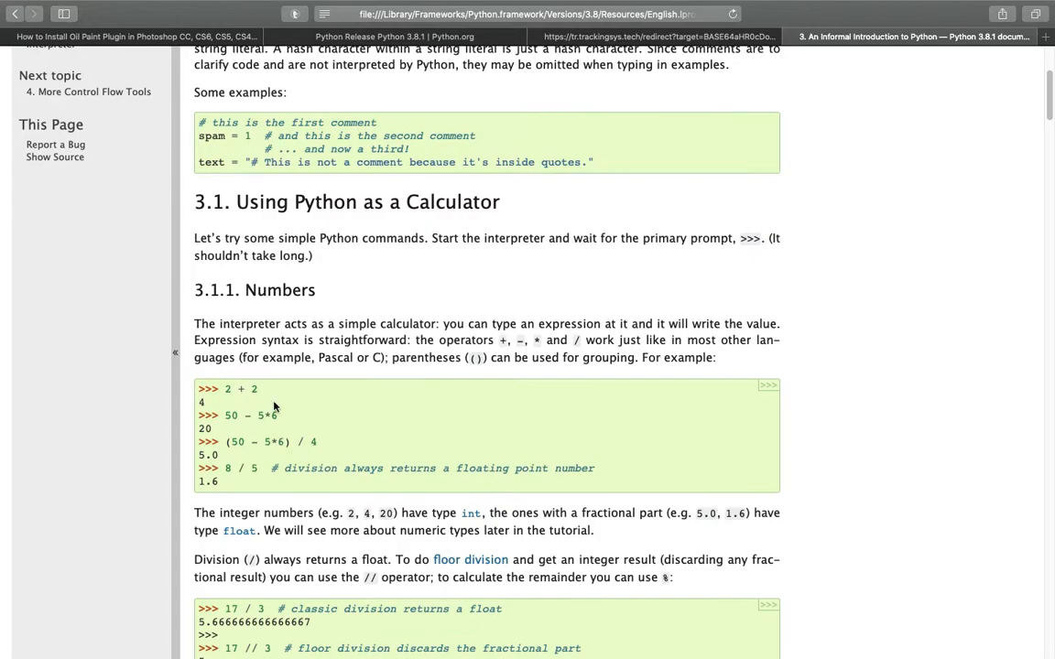
scroll("up", 3)
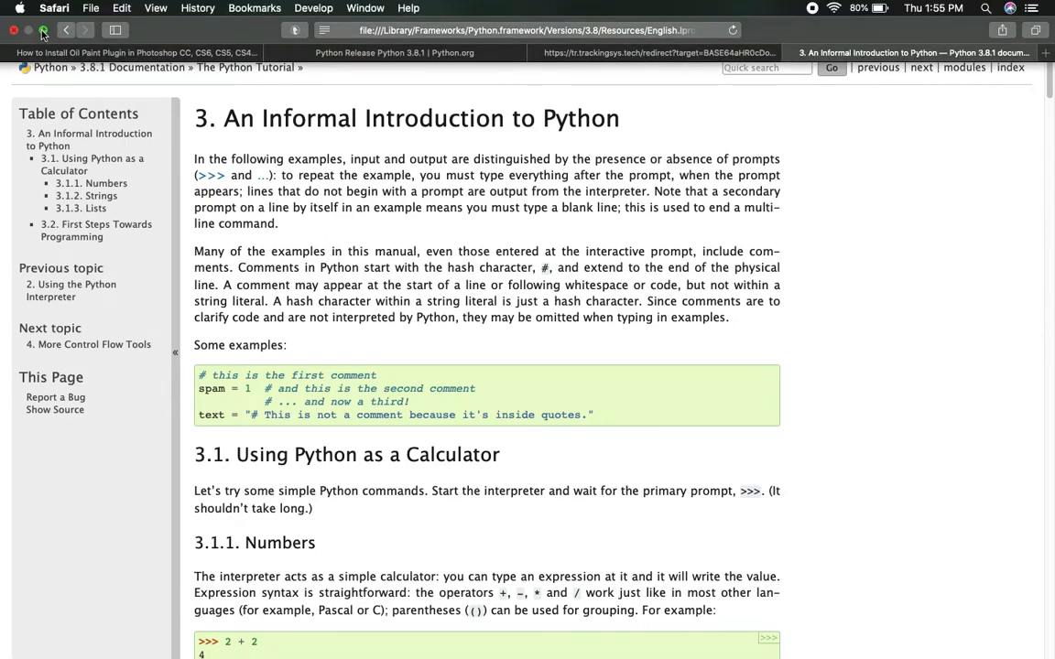
Step: Minimize the documentation window to reveal the desktop and Finder
left_click(44, 29)
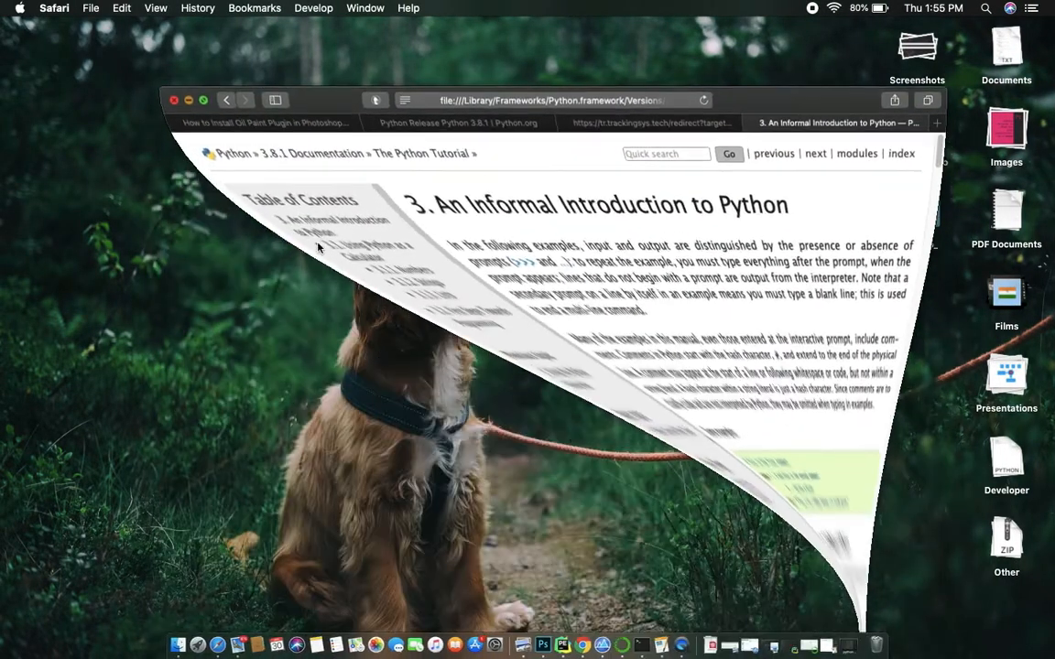
left_click(189, 99)
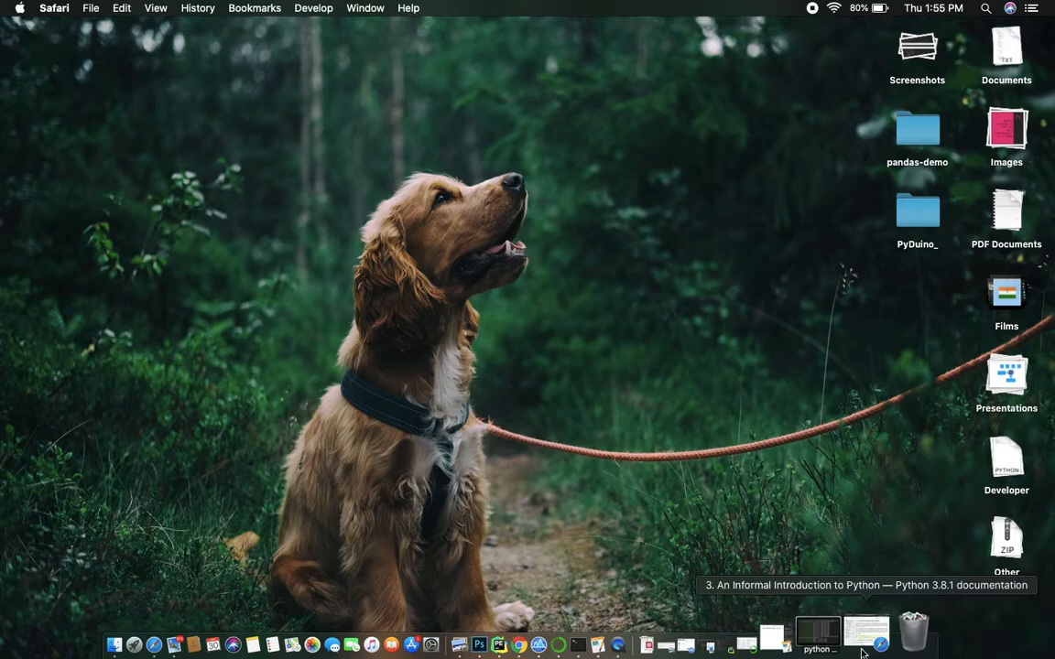
mouse_move(304, 624)
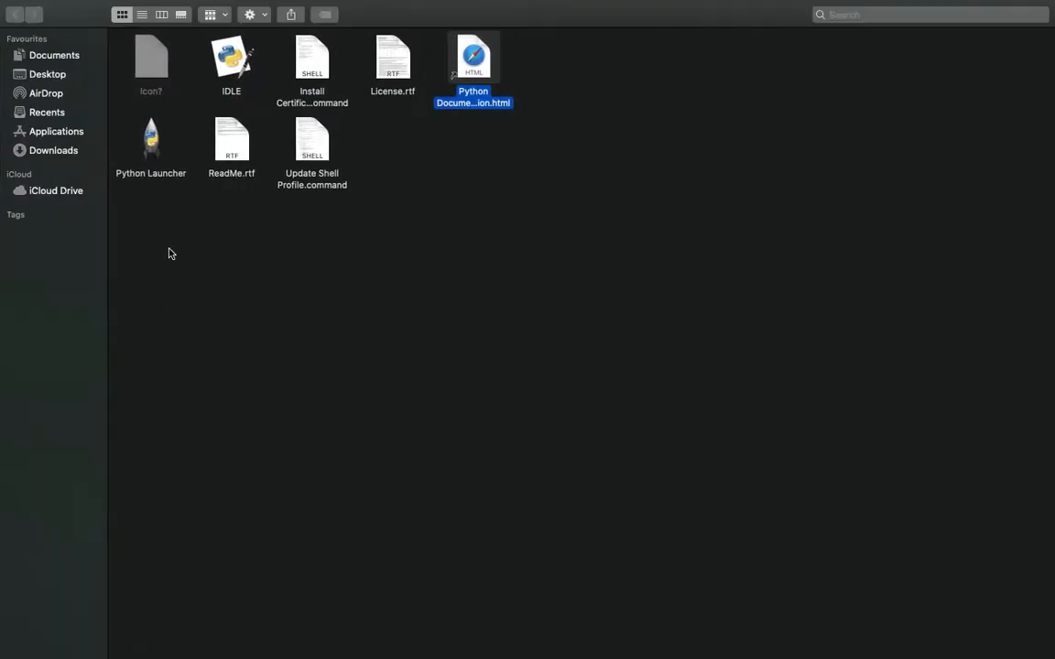
mouse_move(315, 38)
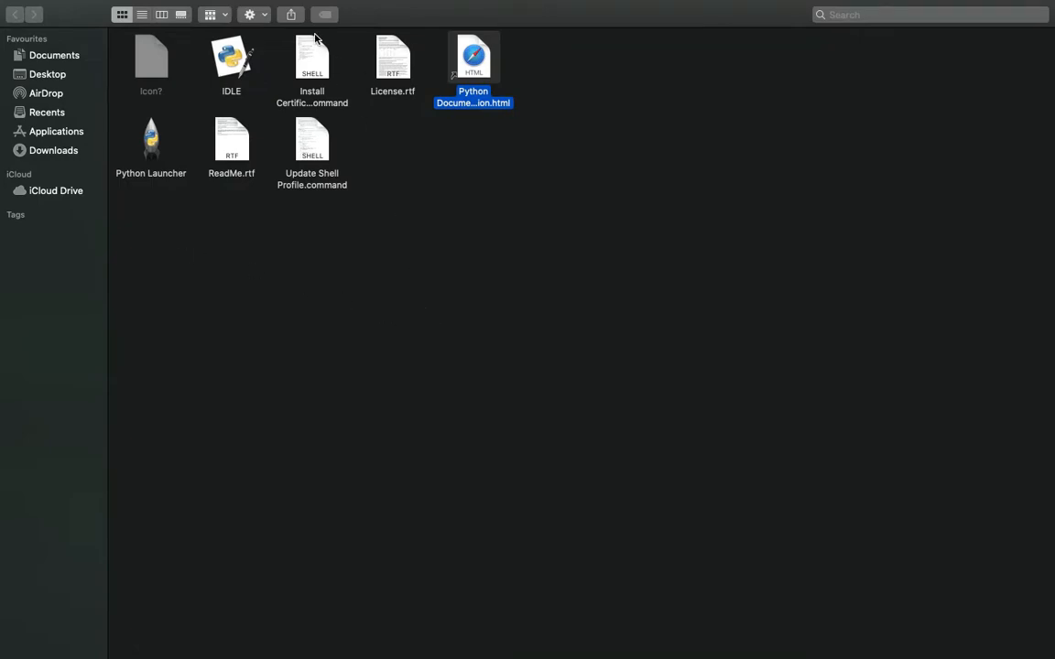
Step: Launch IDLE from the Python 3.8 folder and allow Python access to Documents
left_click(326, 58)
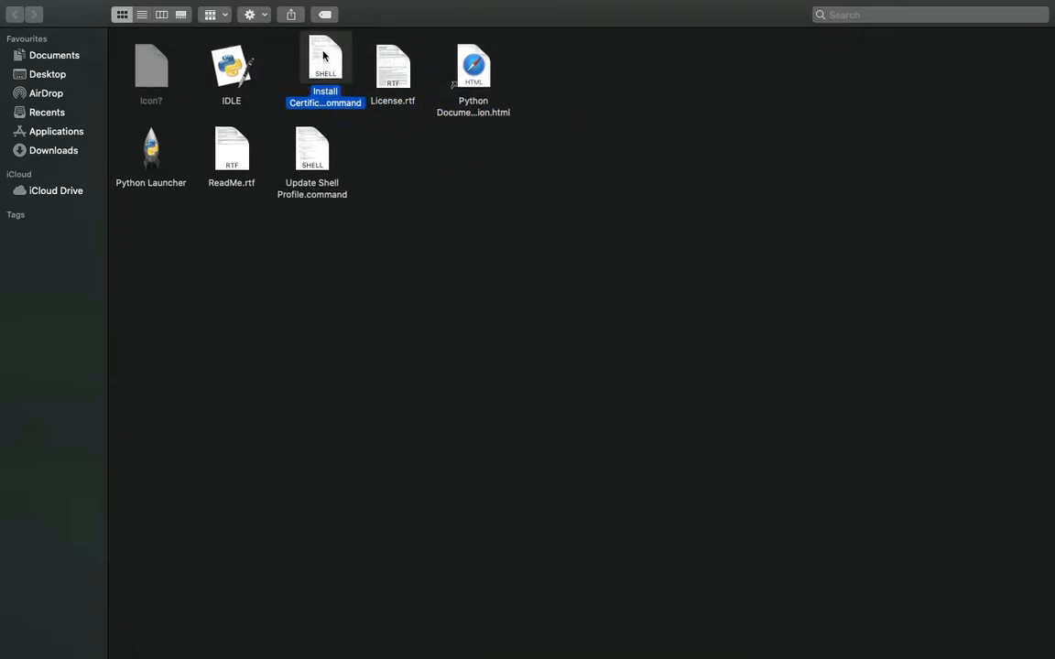
left_click(230, 69)
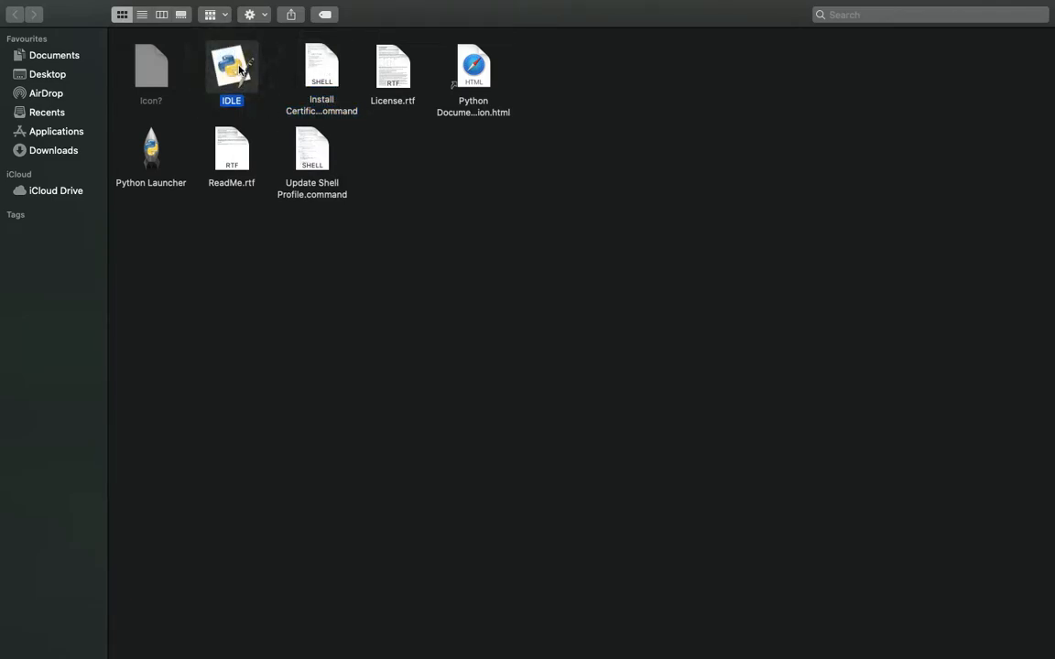
double_click(231, 69)
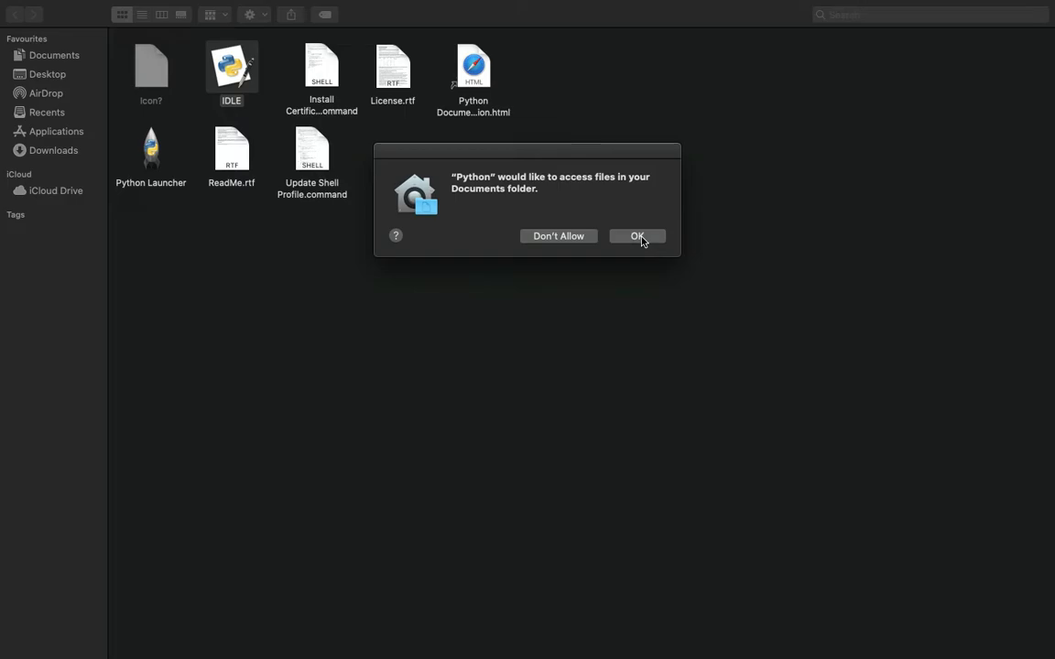
left_click(637, 236)
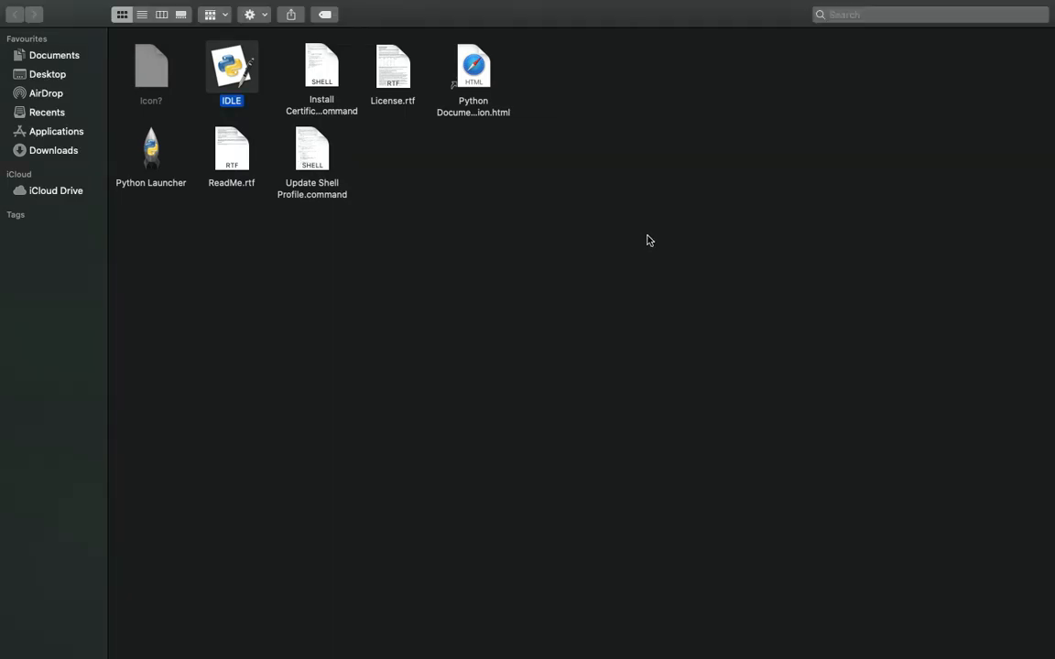
double_click(231, 69)
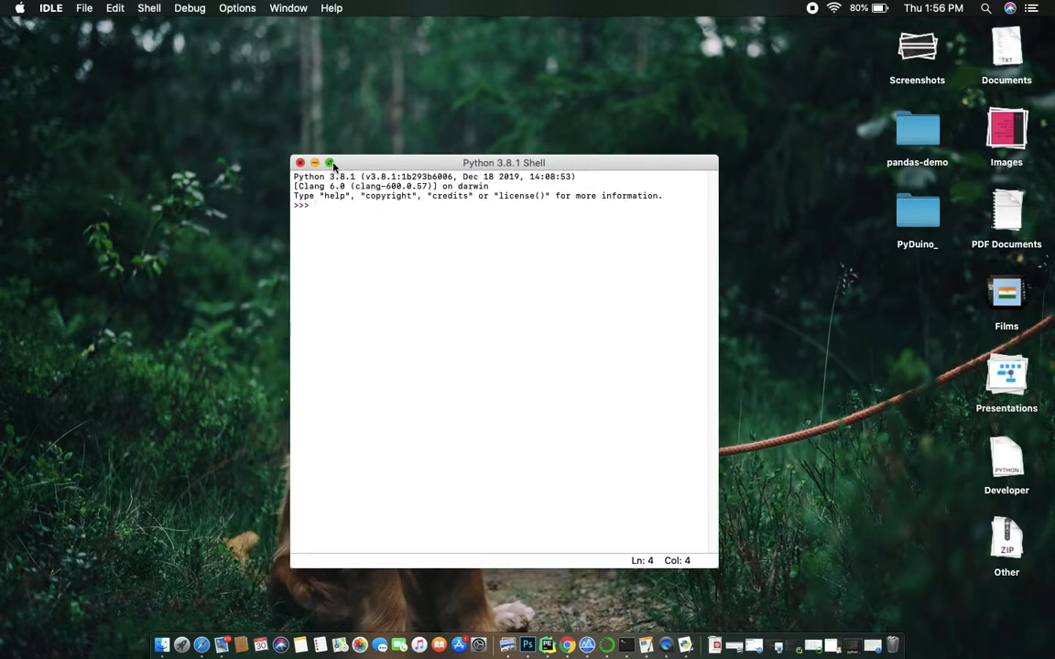
Step: Zoom the Python 3.8.1 Shell window to fill the screen
left_click(329, 163)
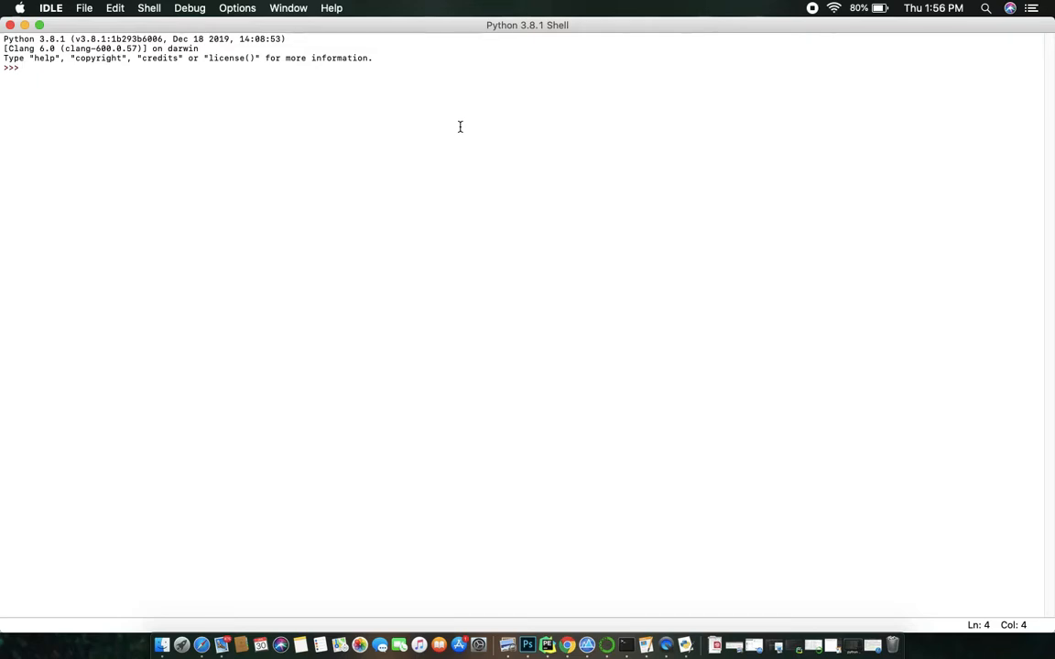
Step: Run print("hello , world !") in the shell so it prints hello , world !
type("p")
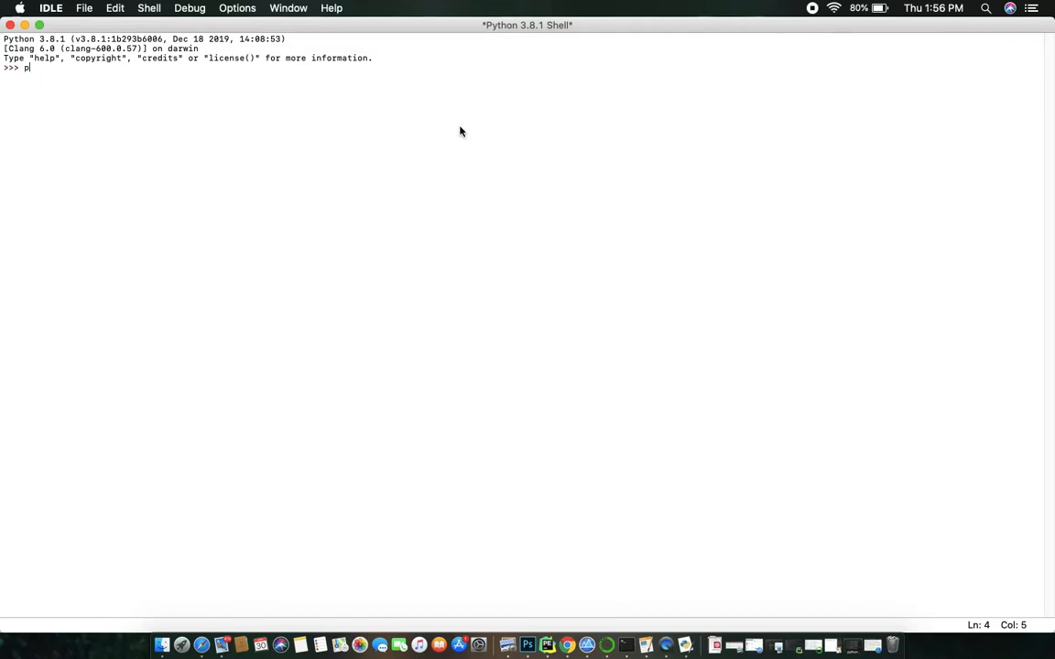
type("rint")
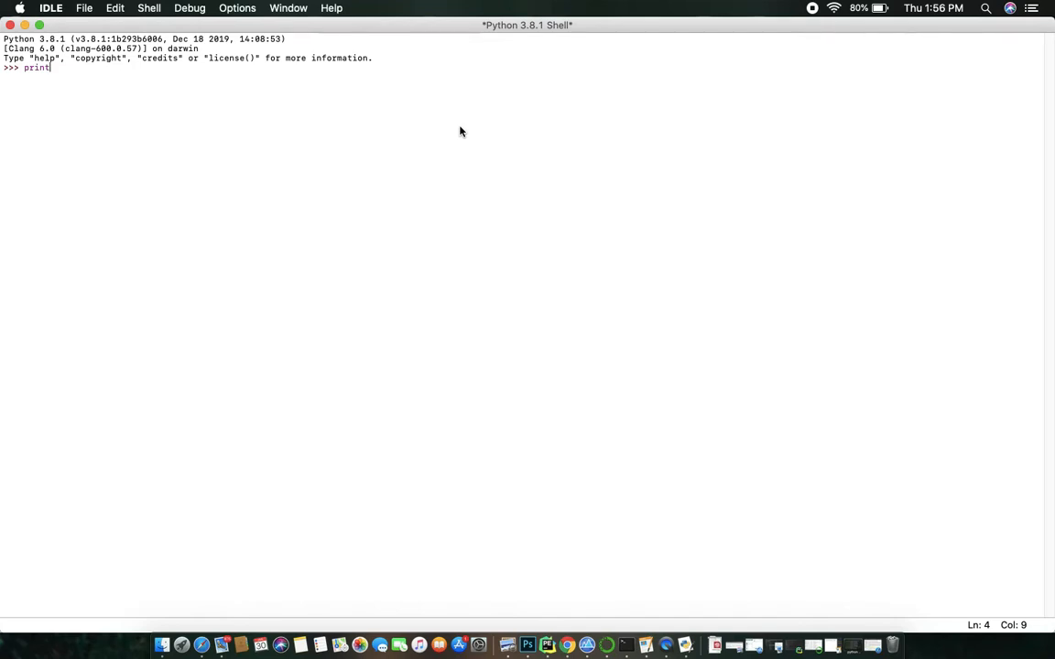
type("()")
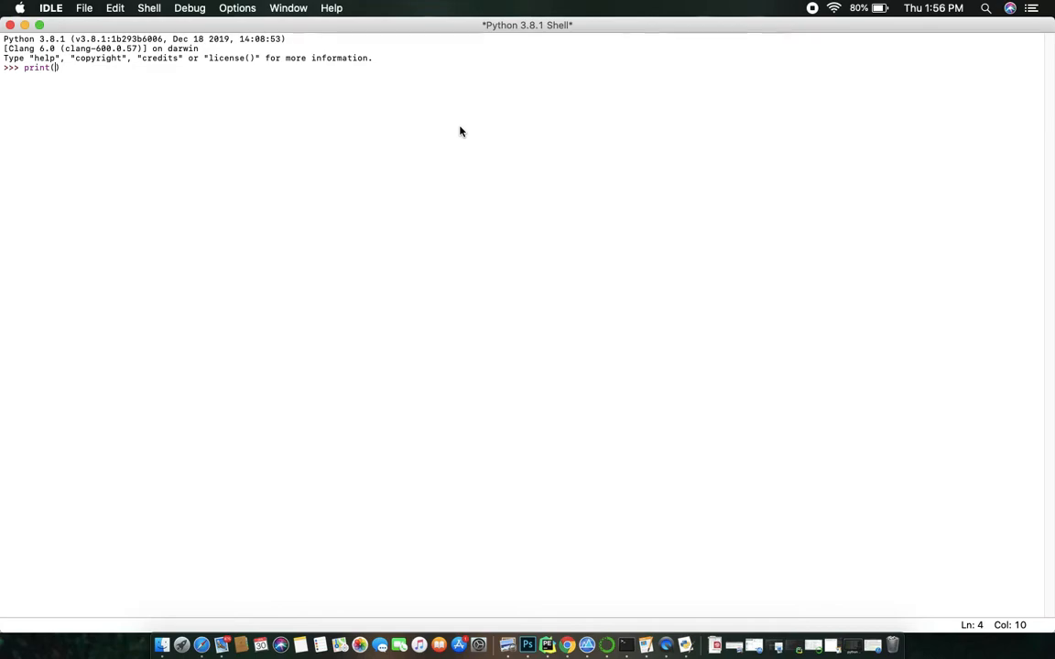
type("\"\"")
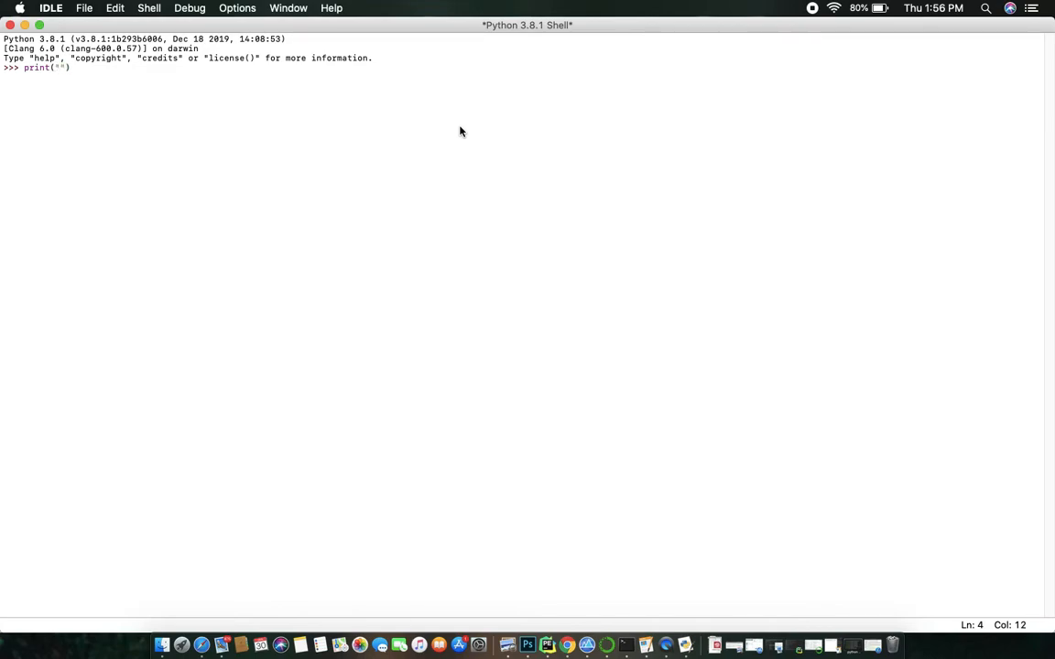
key("Left")
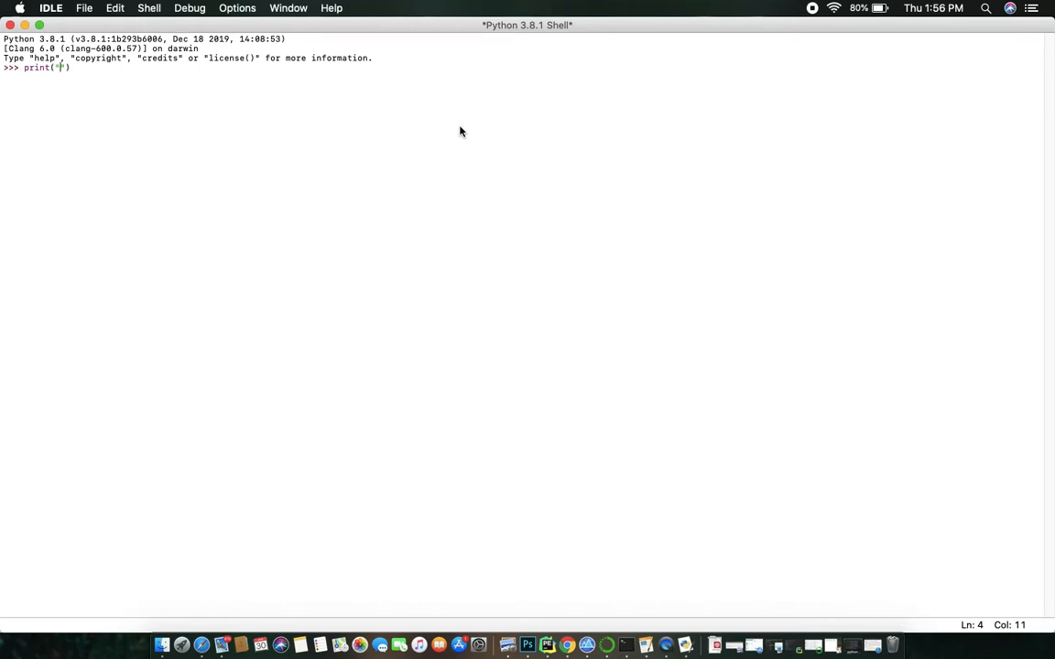
type("hello")
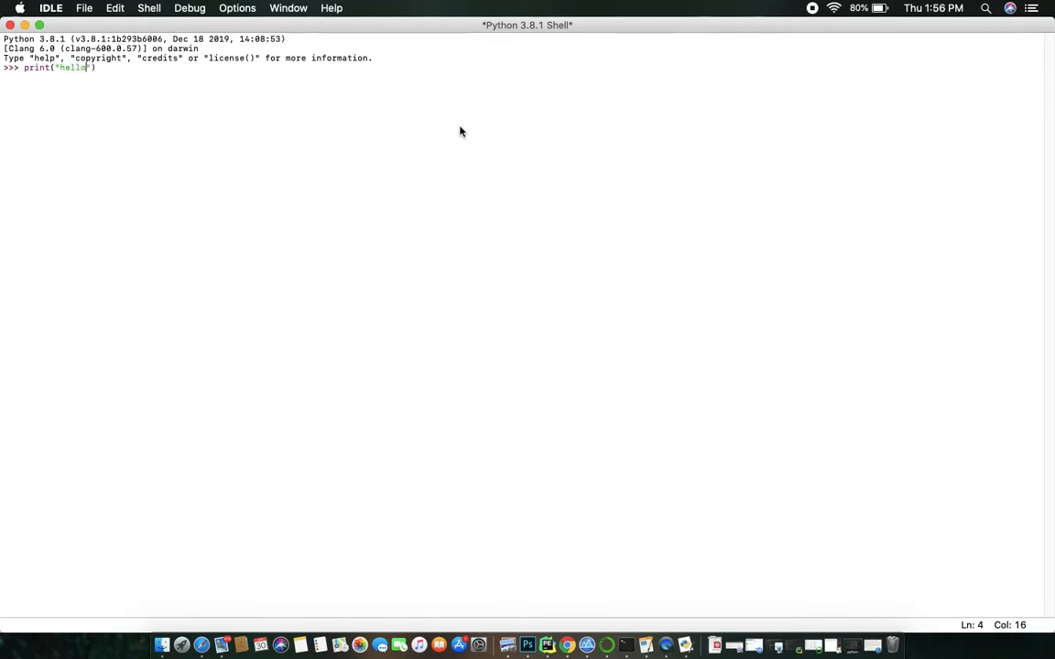
type(", wo")
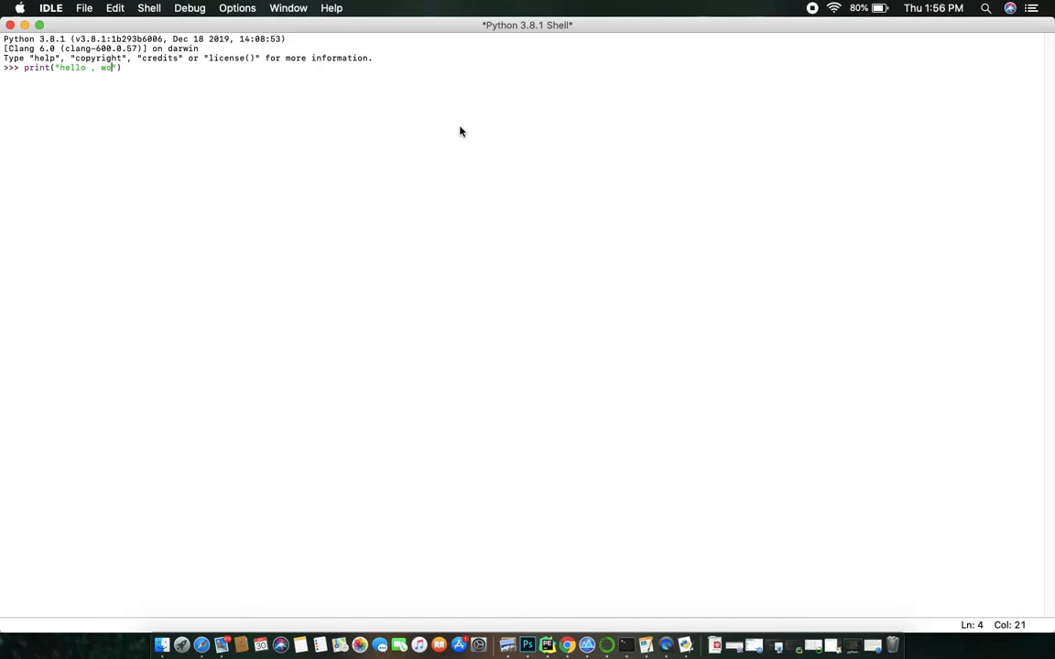
type("rld")
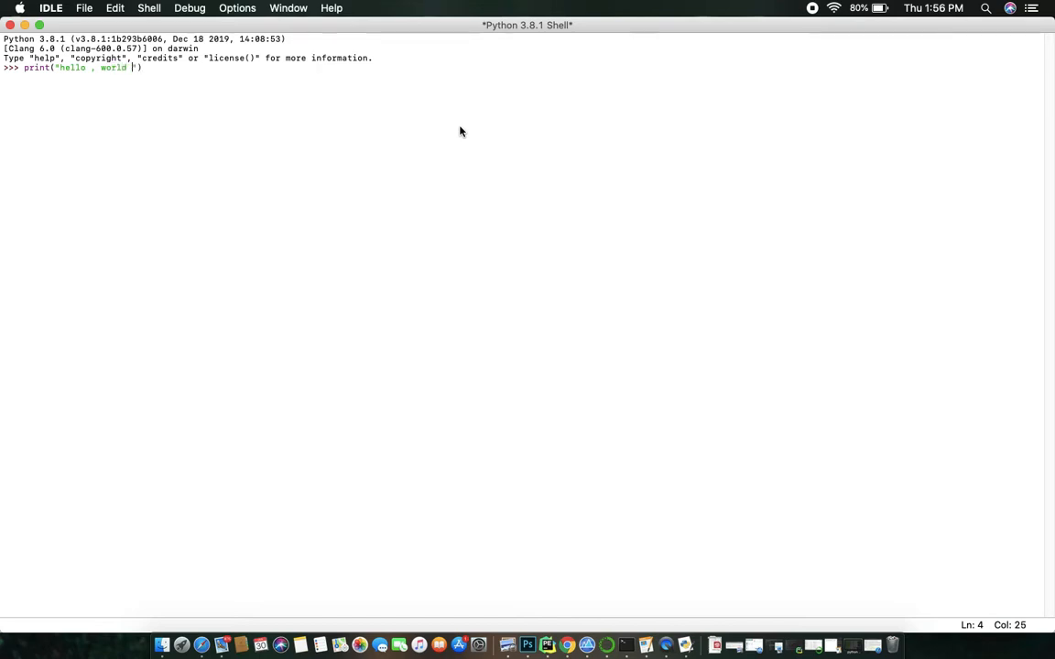
type("!")
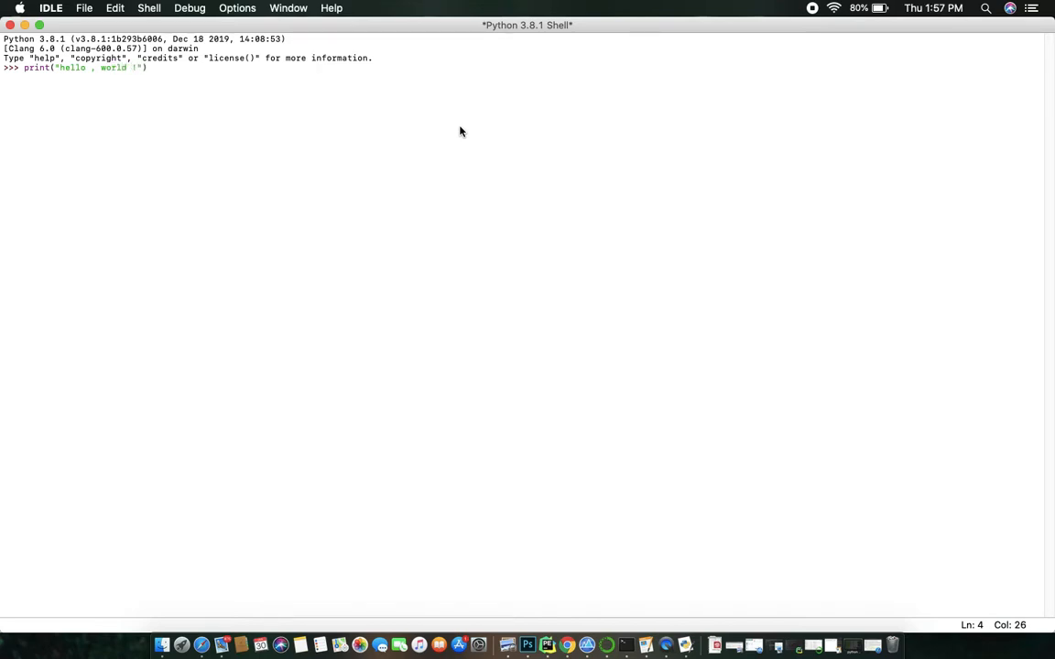
type(")")
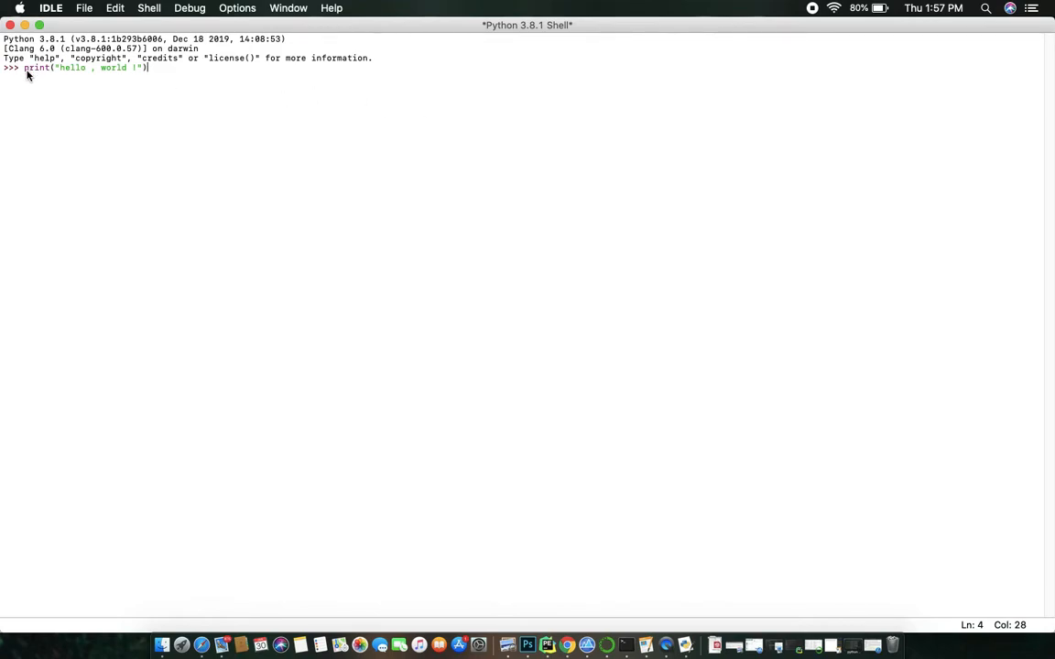
triple_click(82, 68)
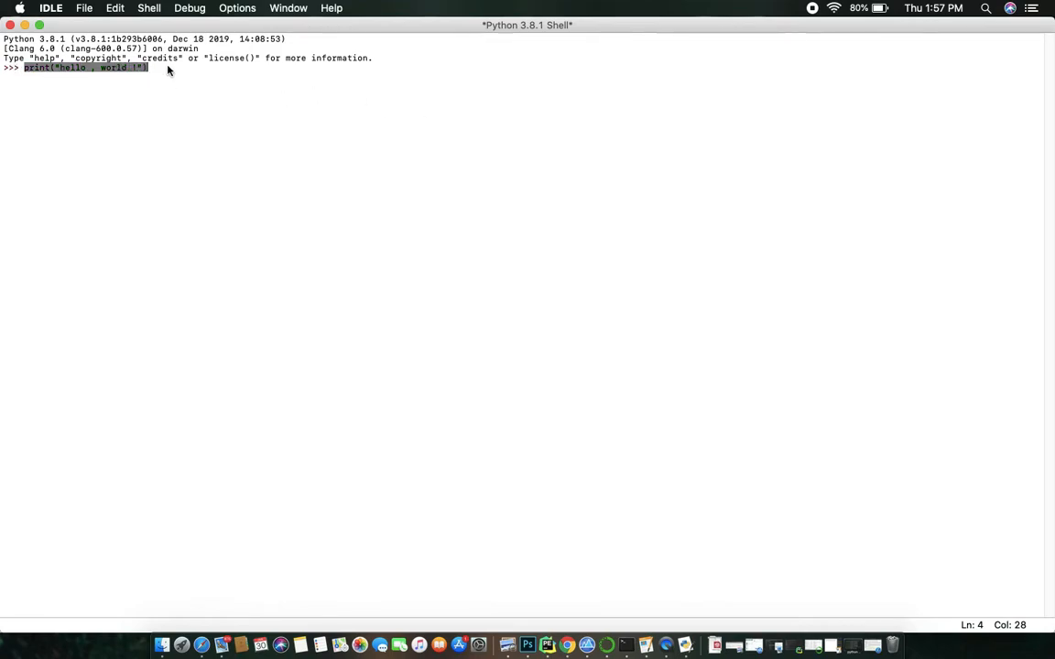
left_click(148, 68)
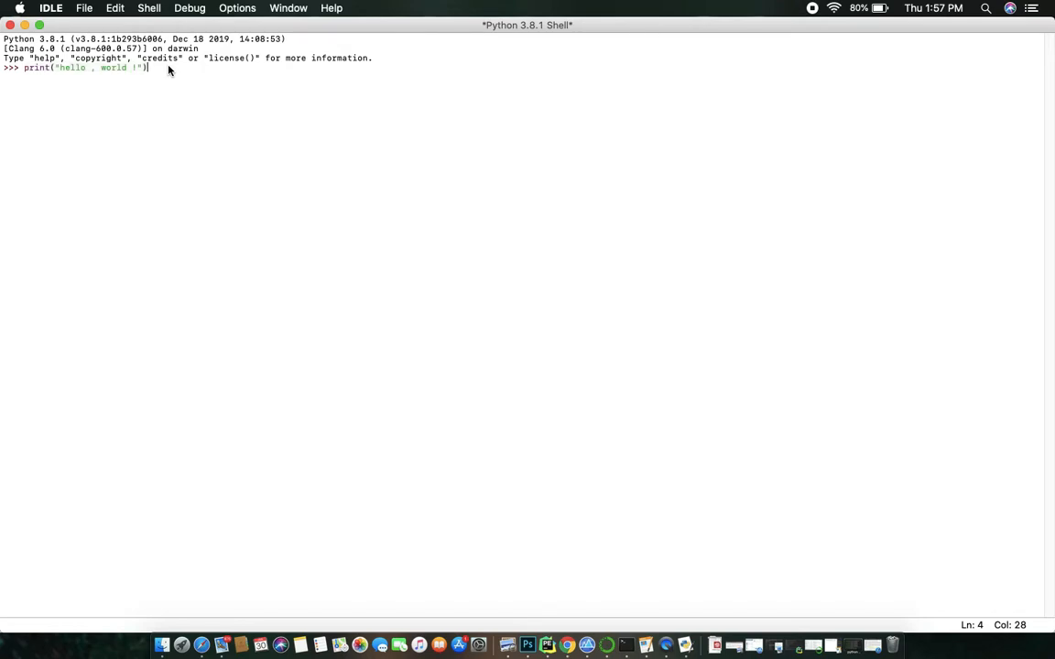
key("Return")
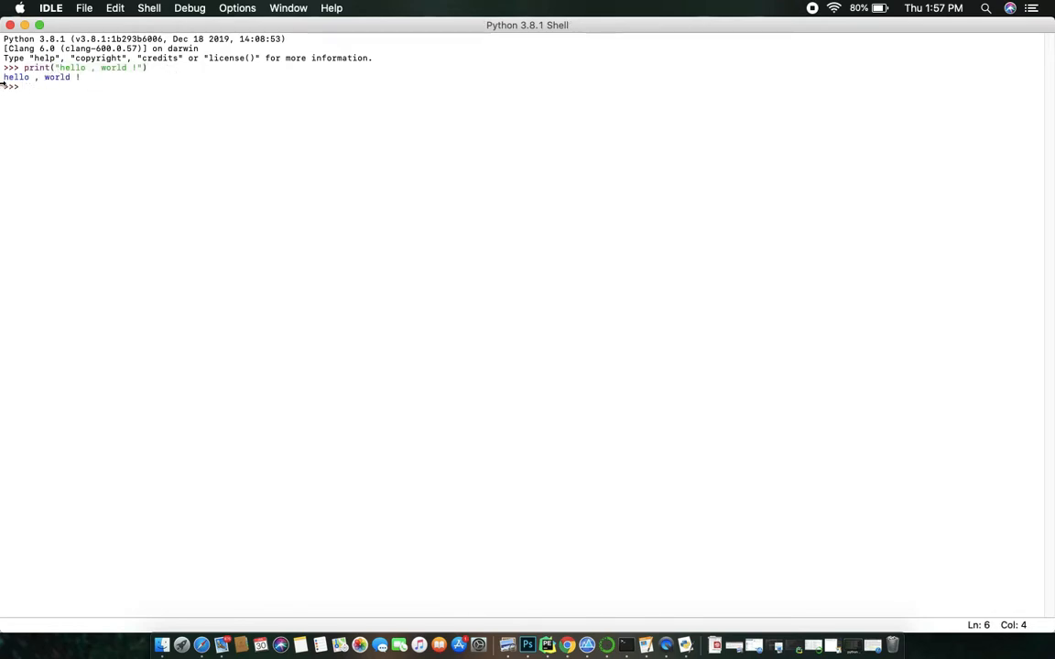
mouse_move(129, 179)
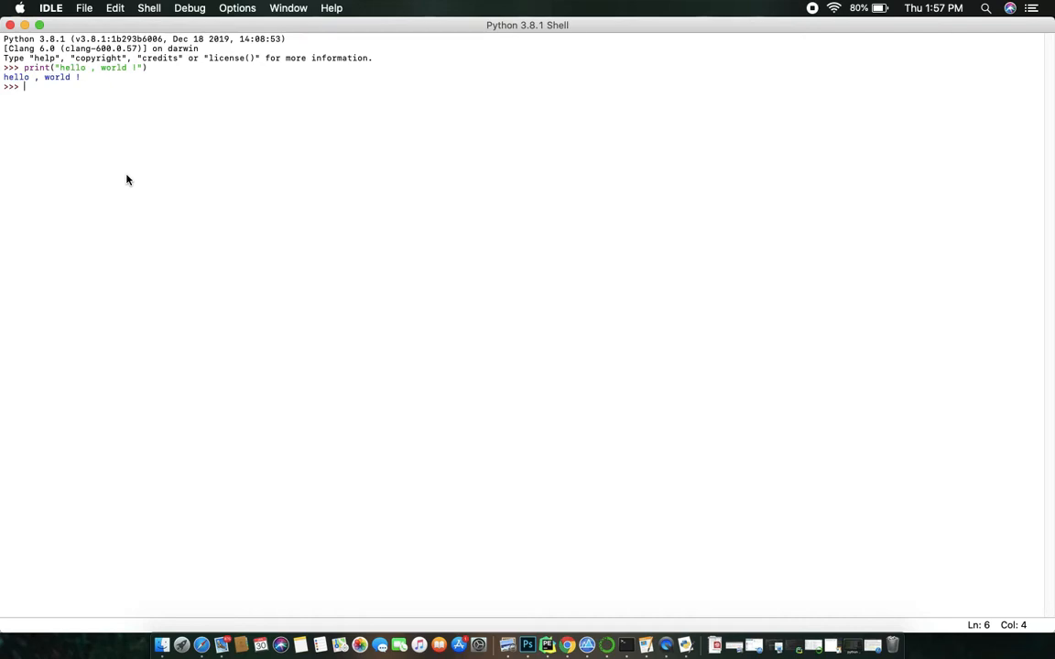
mouse_move(185, 33)
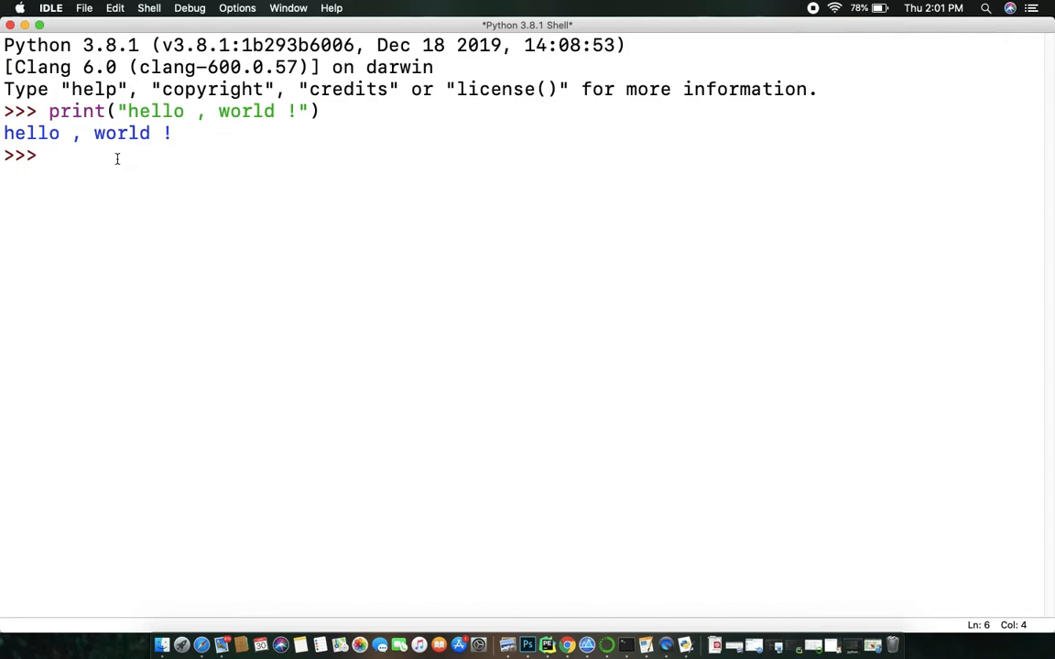
Step: Run print("hello python") with double quotes, then begin a new line with name
type("p")
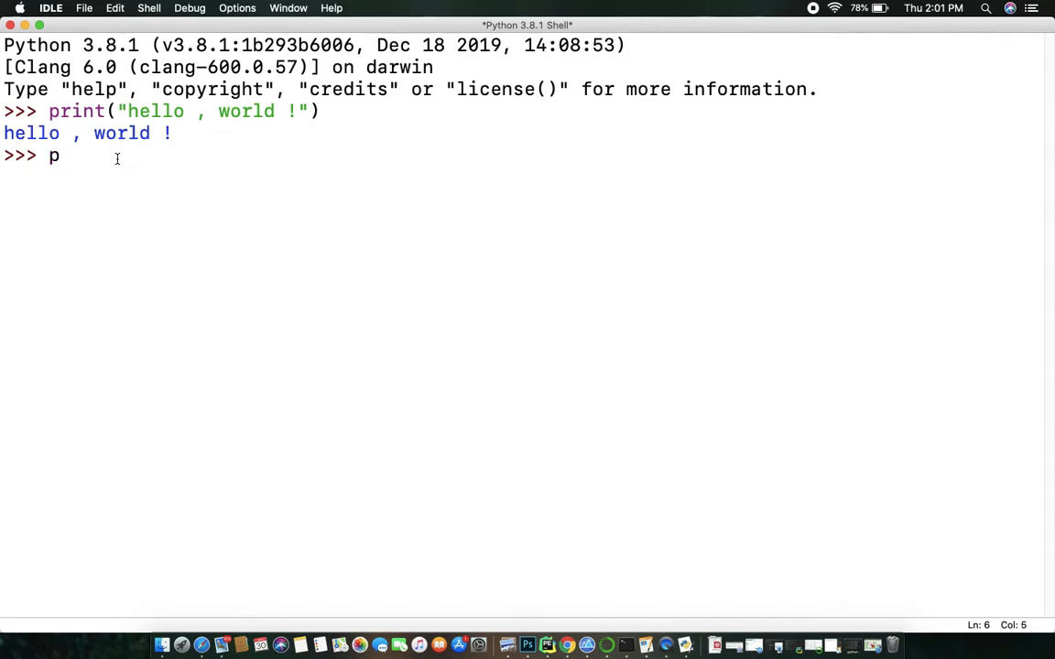
type("rint")
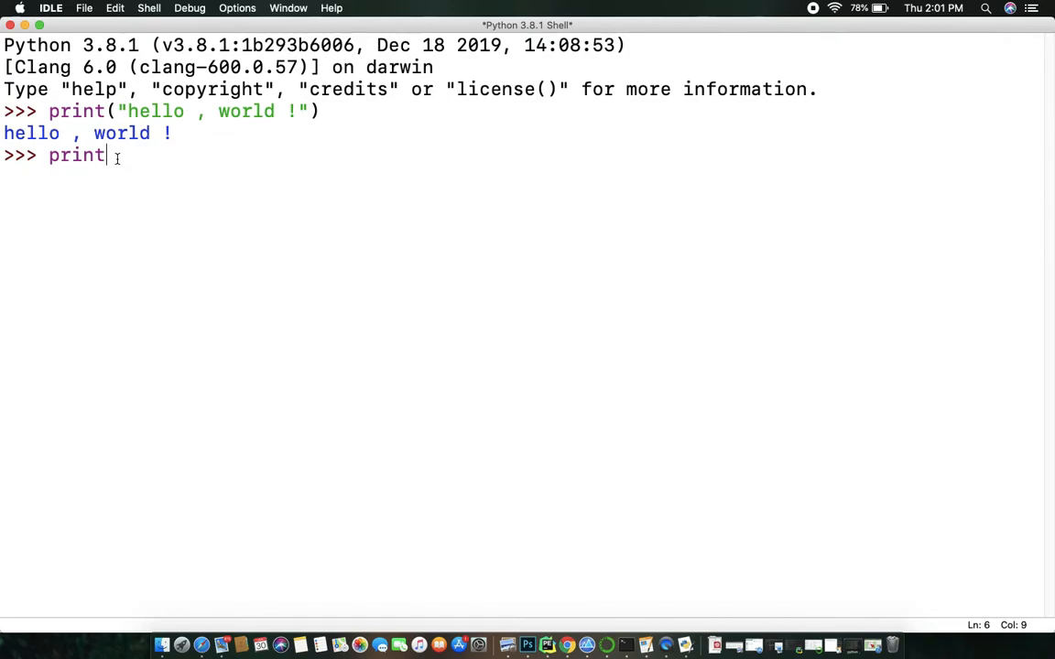
type("(")
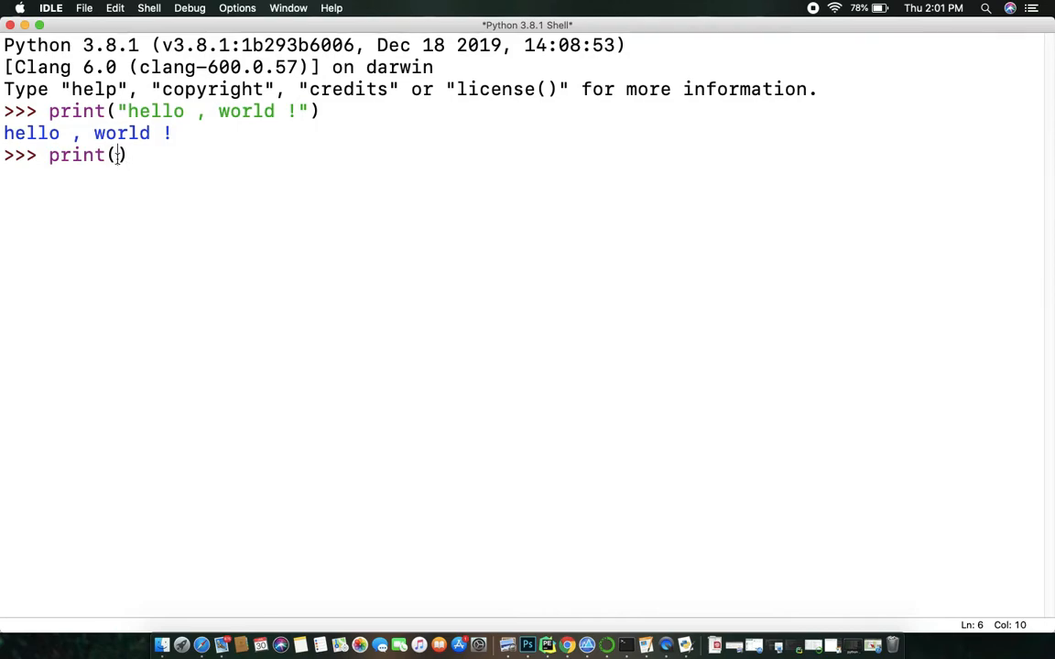
type("'")
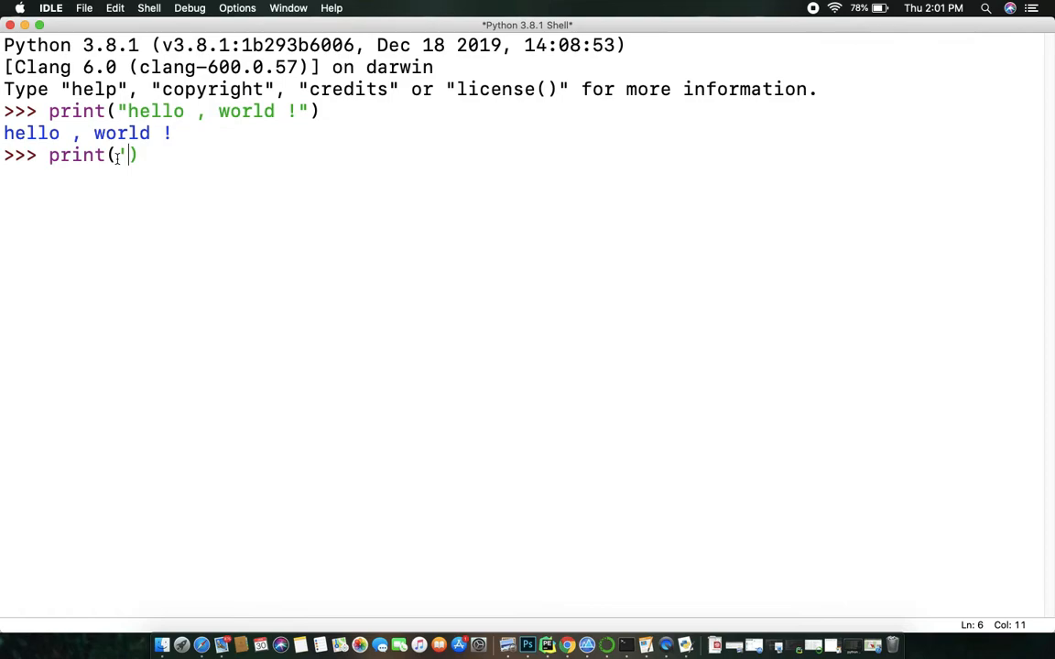
type("'")
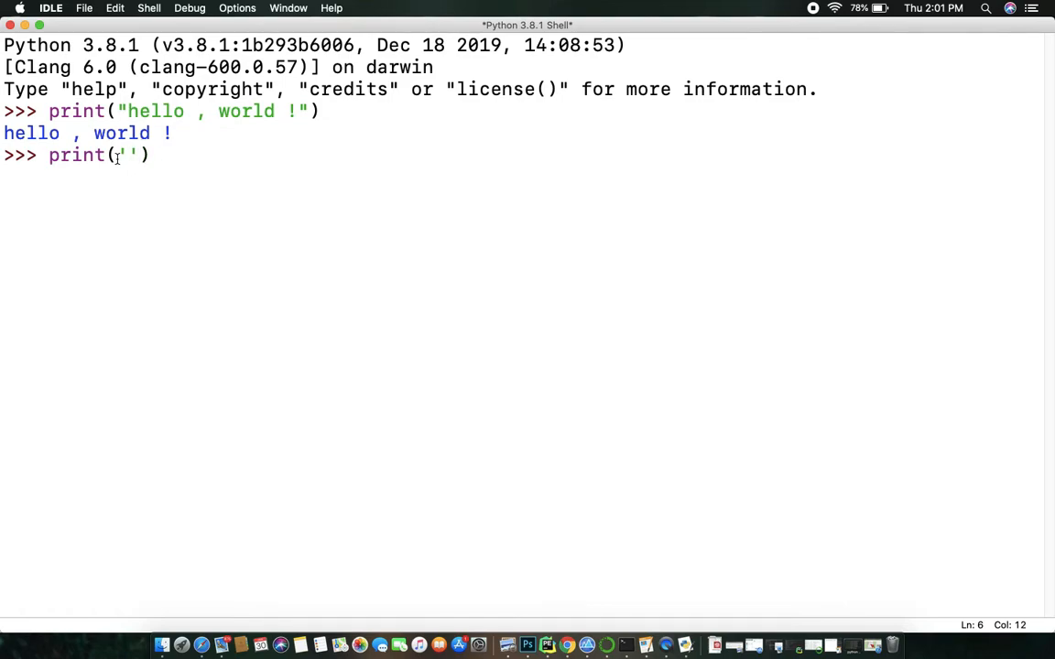
key("Backspace")
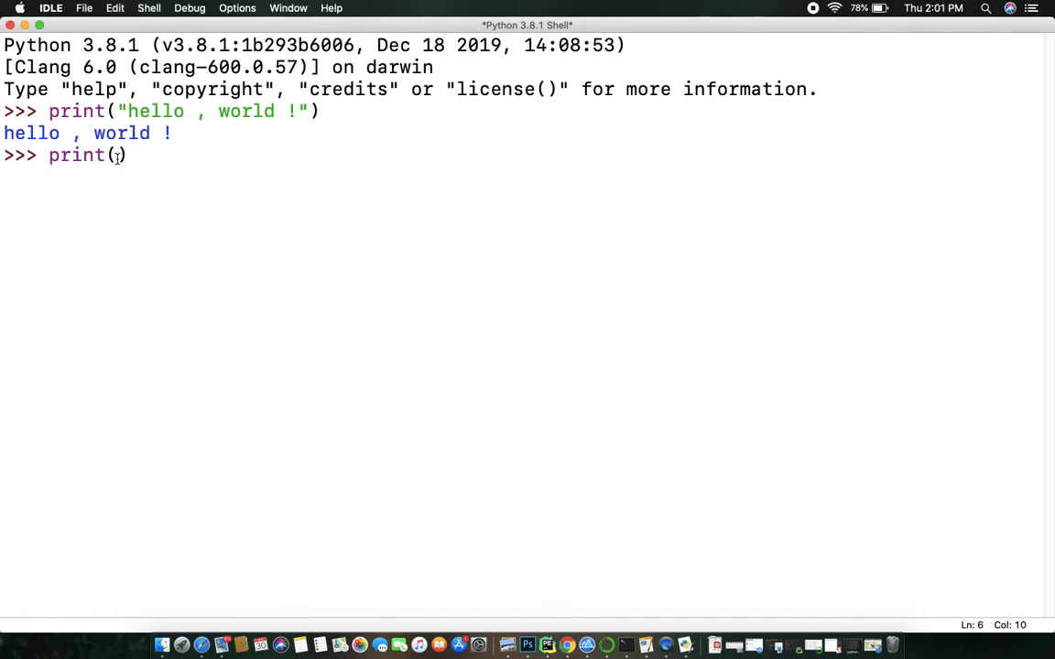
type("\"")
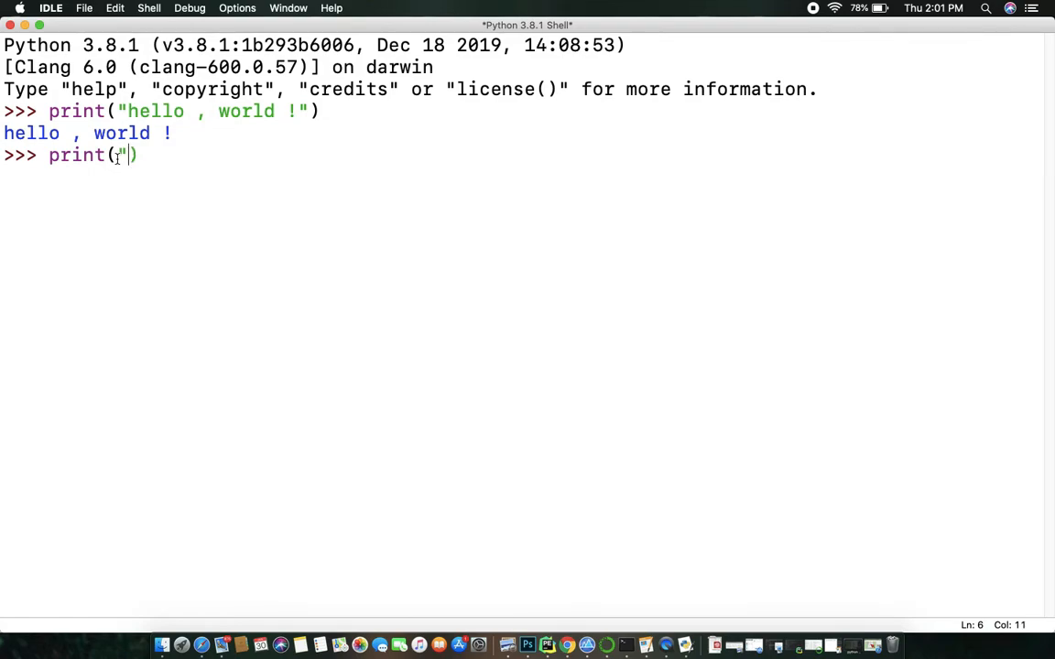
type("\"")
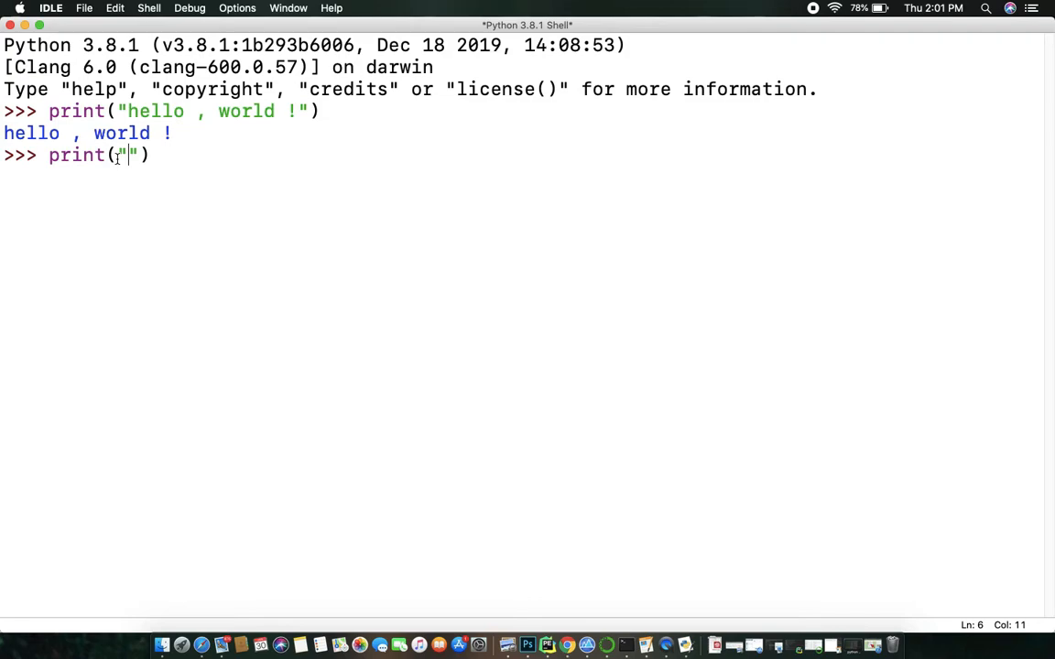
type("hello p")
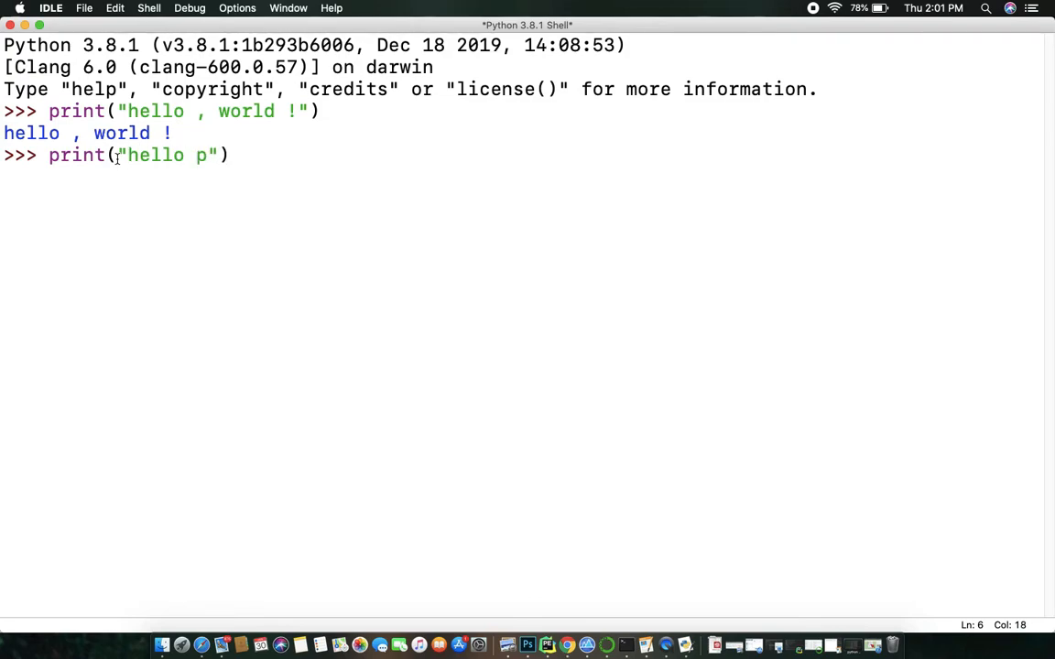
type("ython")
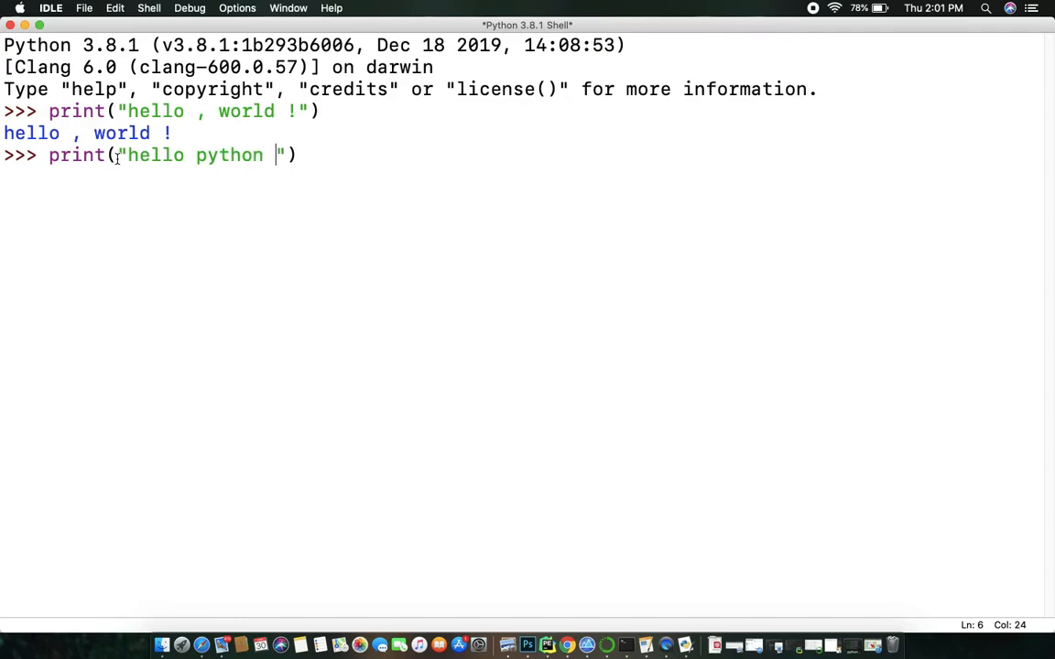
key("Return")
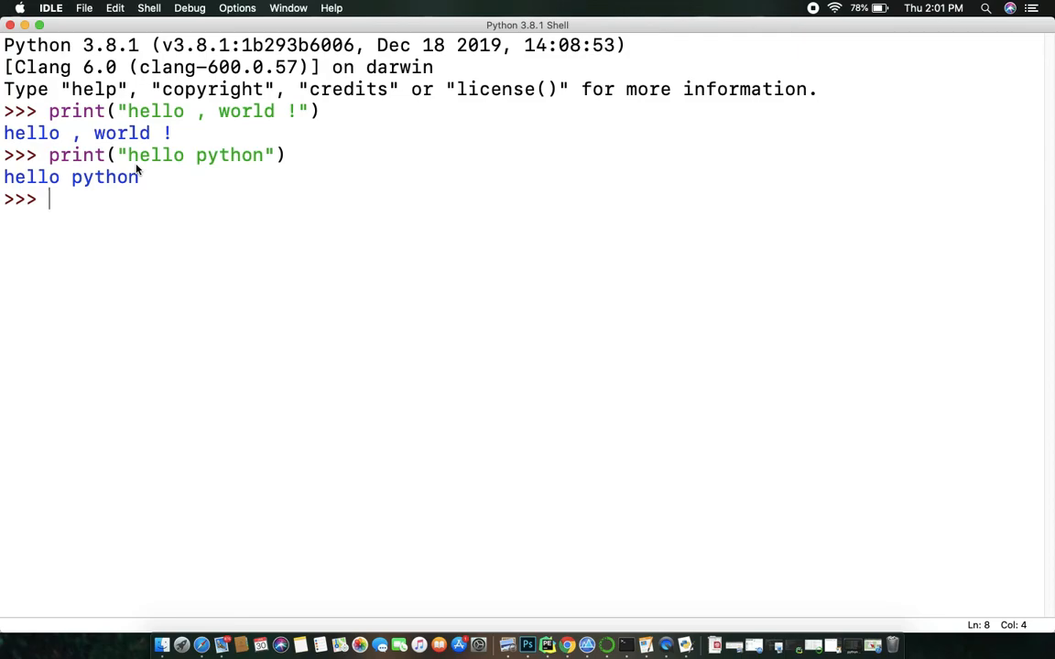
type("name =")
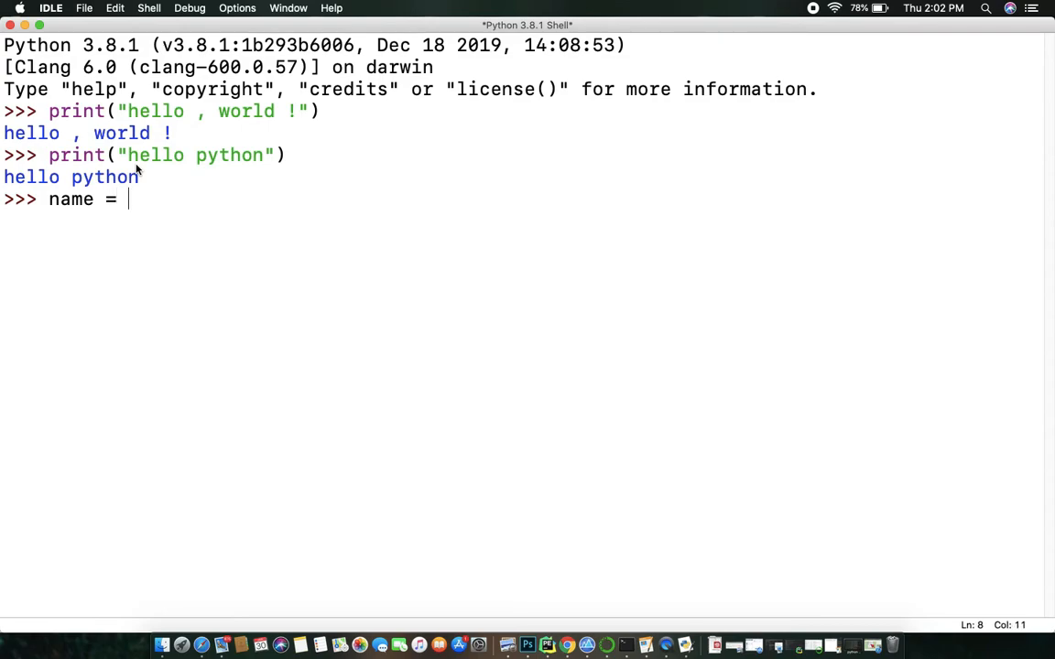
type("\"\"")
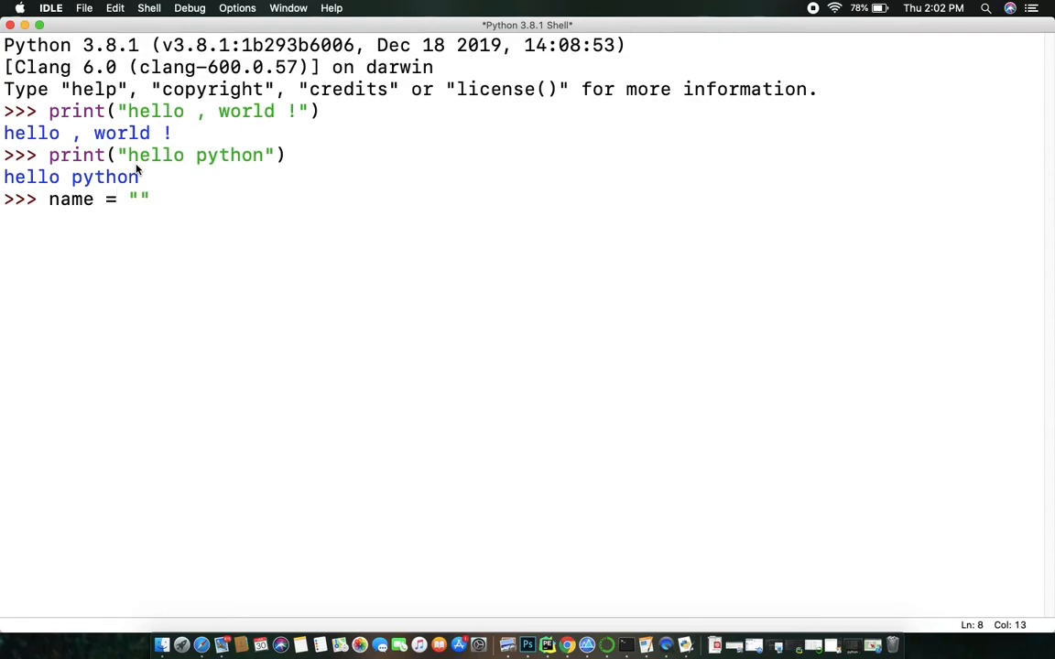
key("Left")
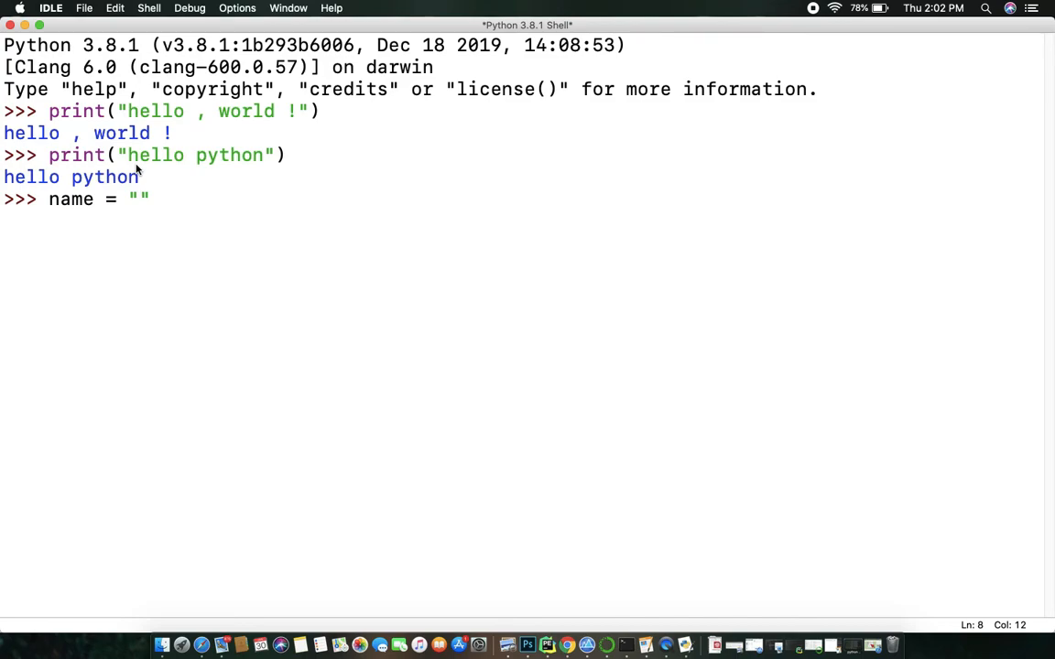
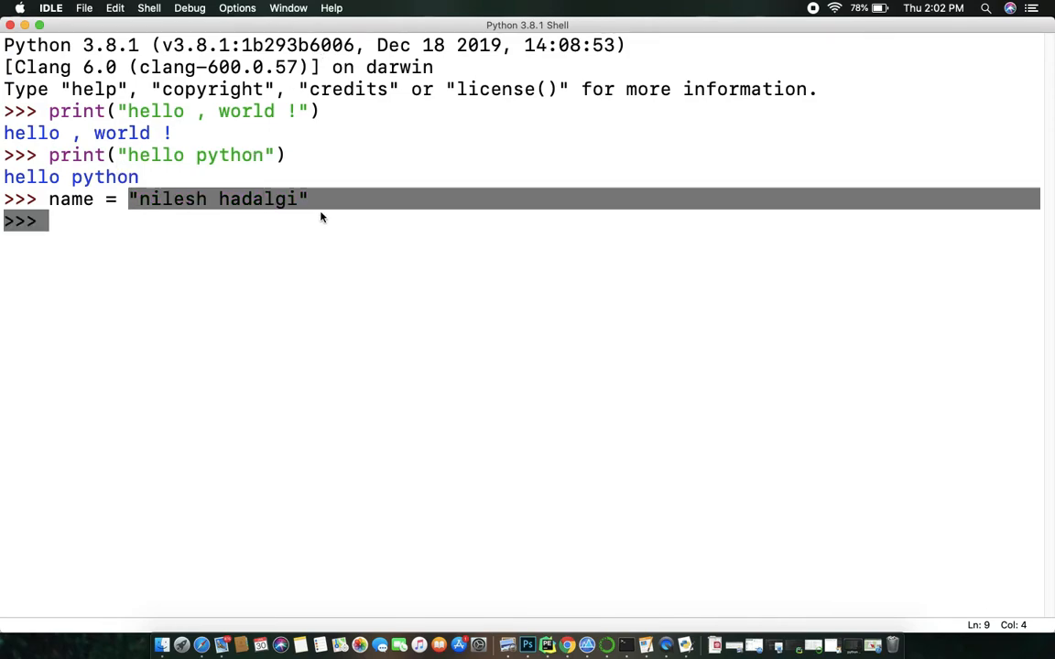
double_click(70, 198)
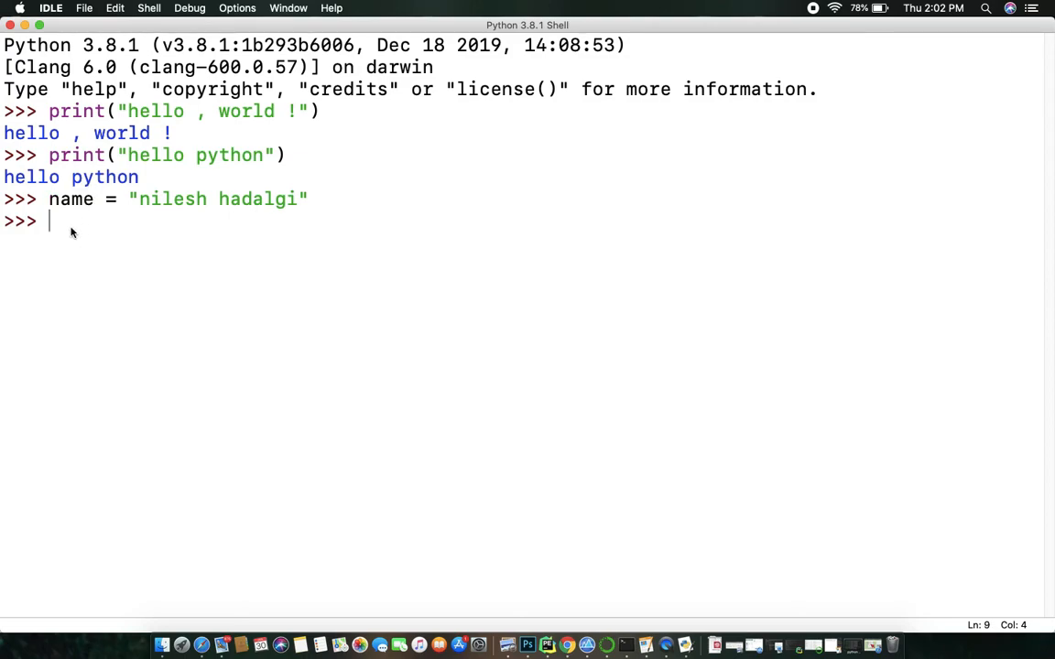
Step: Run print(name) to output the stored name and return to a fresh prompt
type("print9)")
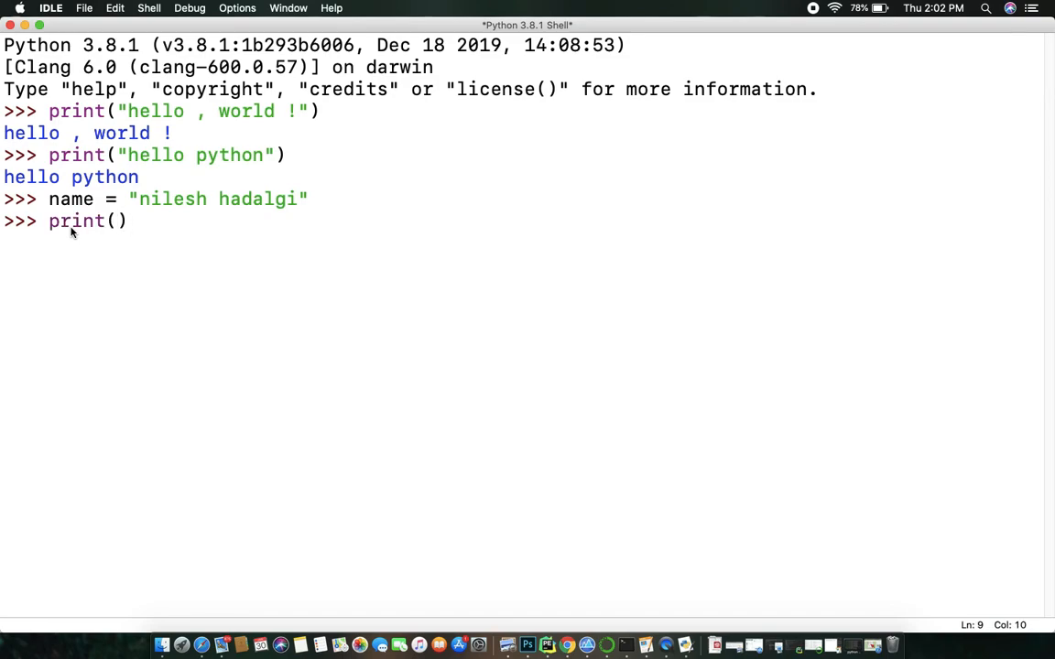
type("name")
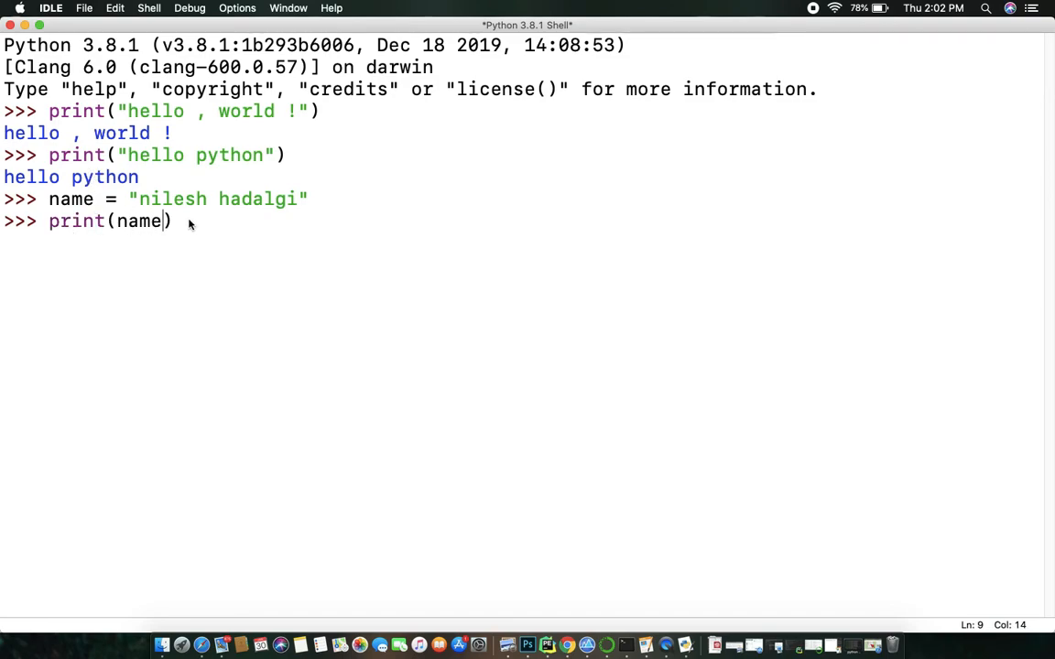
key("Return")
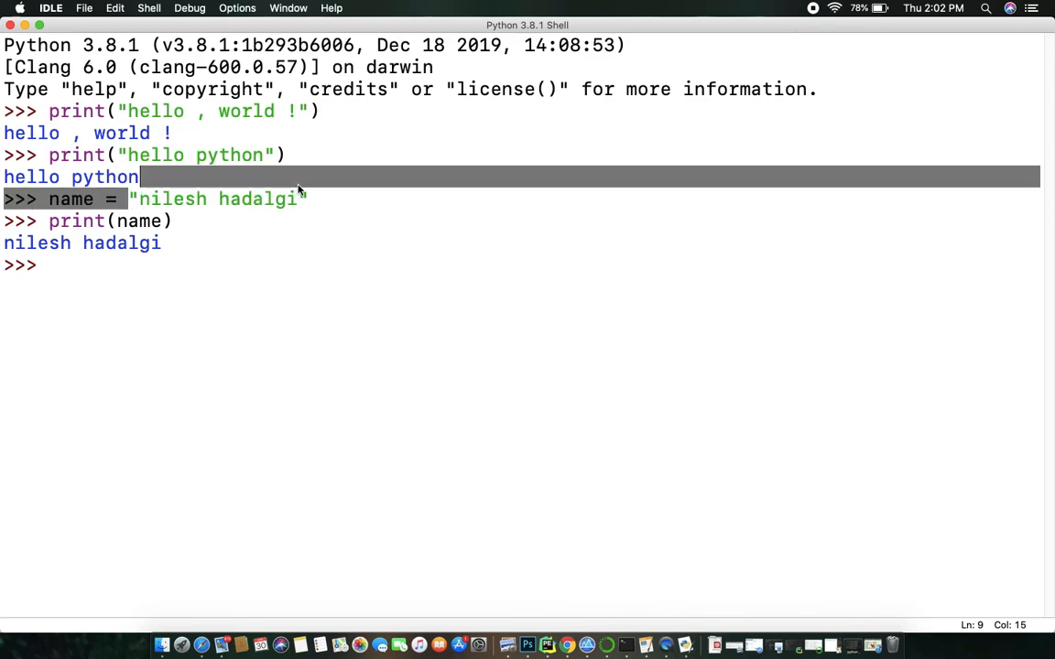
left_click(59, 265)
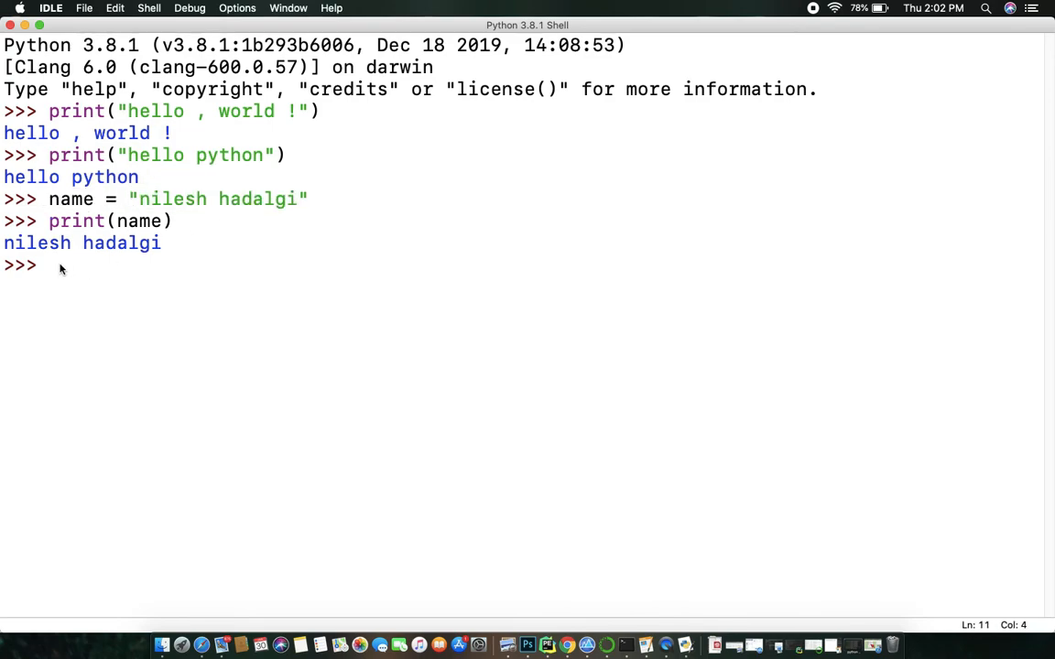